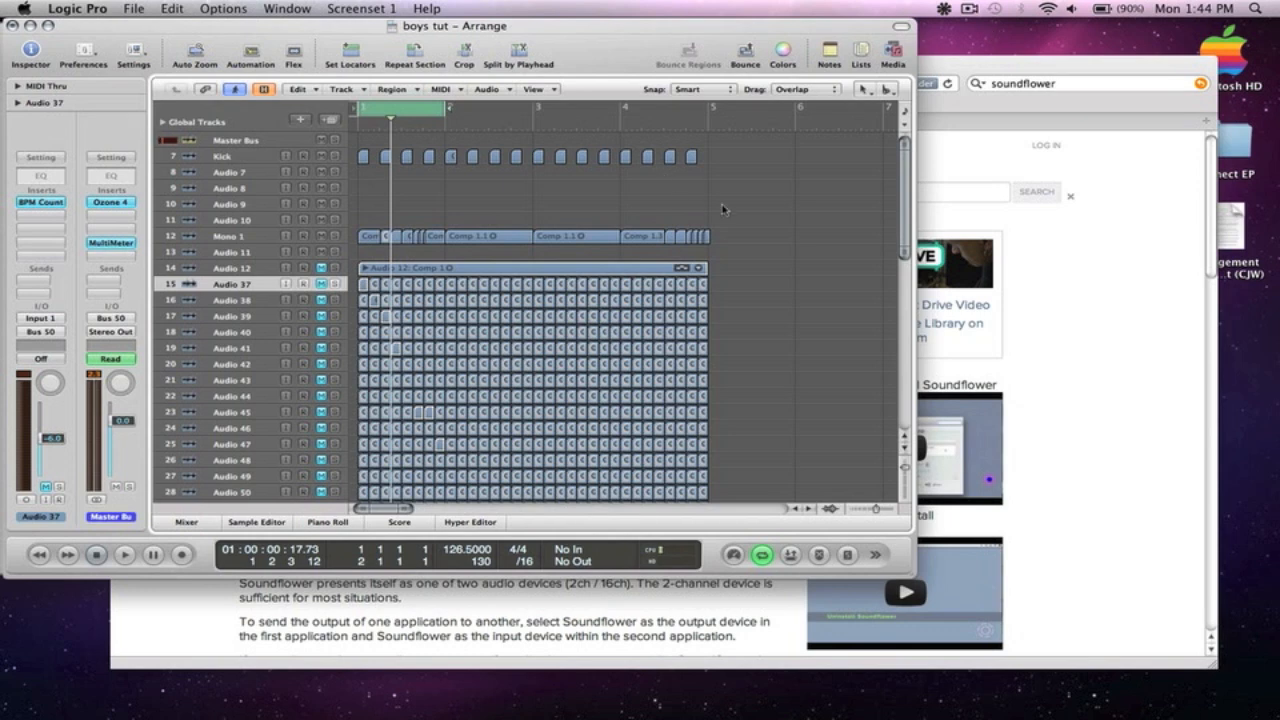
mouse_move(725, 205)
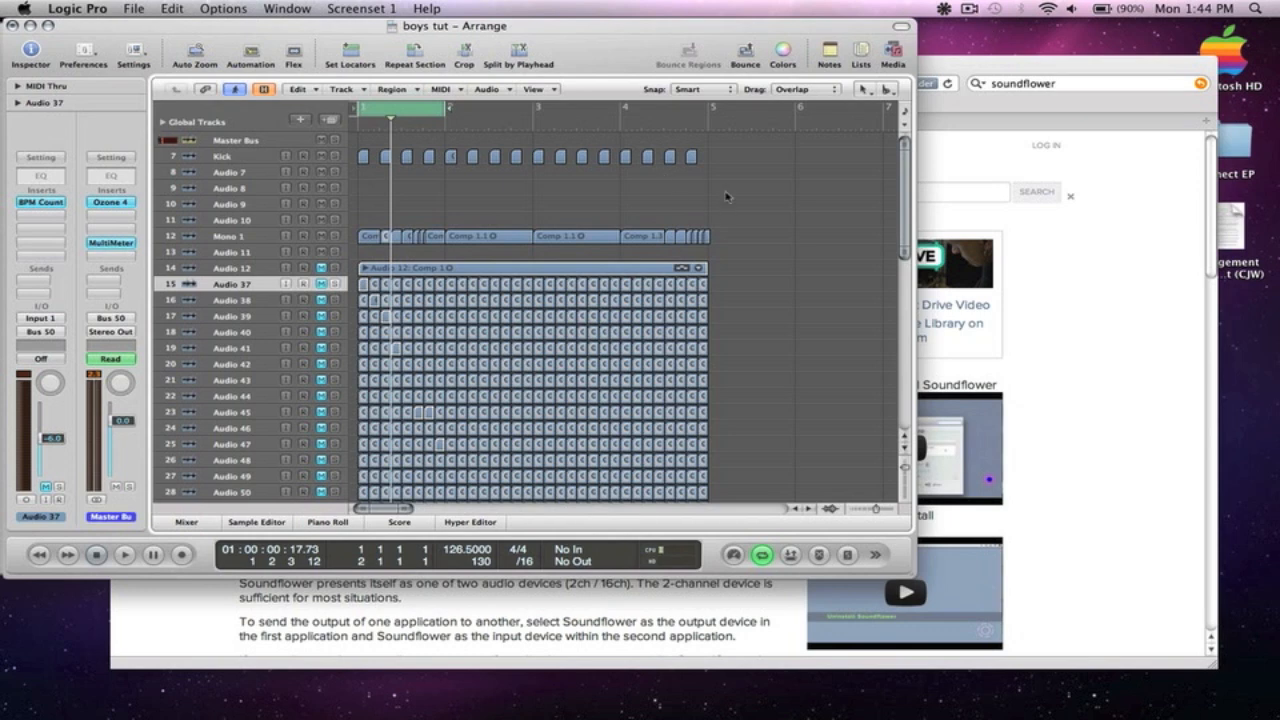
- Bring the Cycling 74 Soundflower download page in Safari in front of Logic
left_click(124, 554)
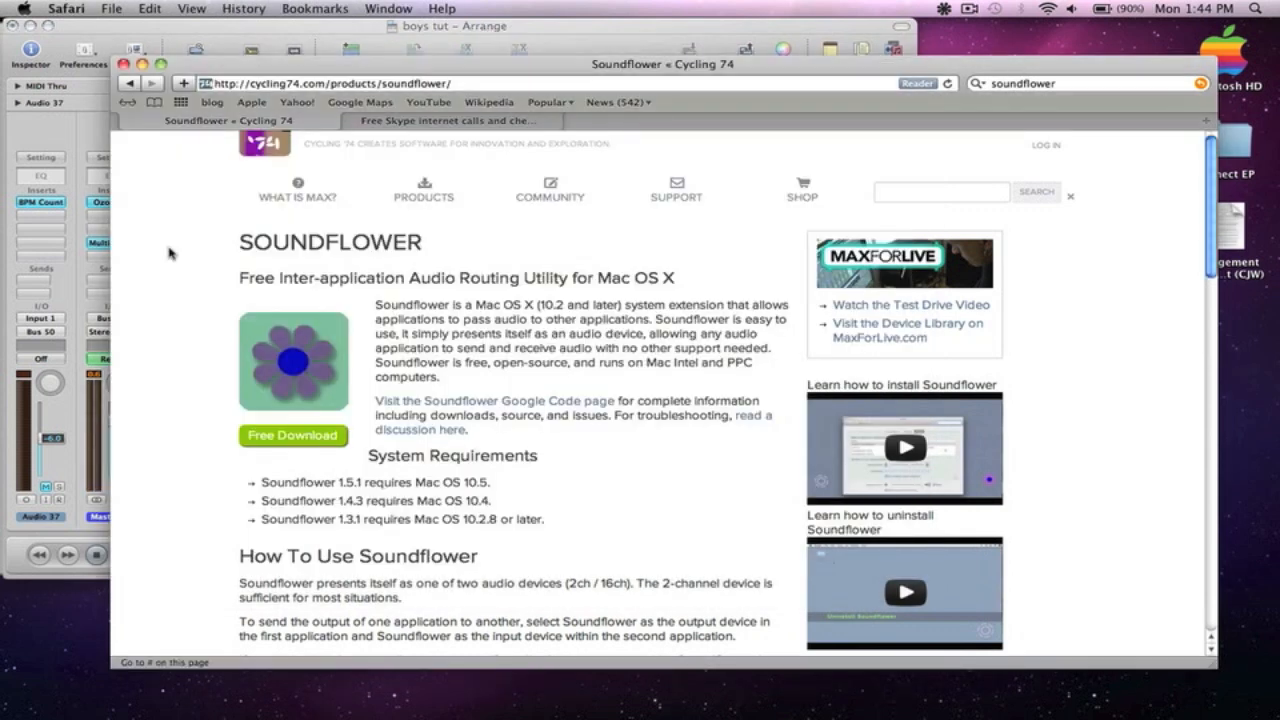
- Scroll through the Soundflower notes, view the Skype website, then hide Safari
scroll("down", 3)
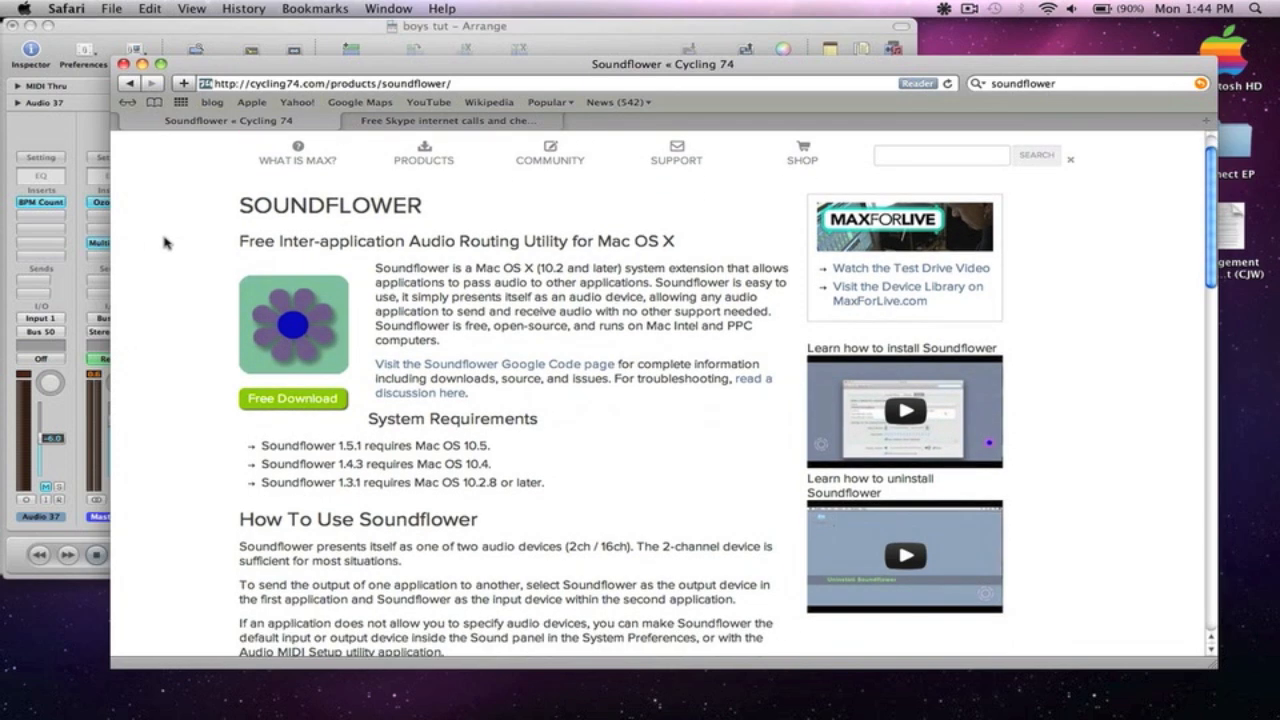
mouse_move(196, 203)
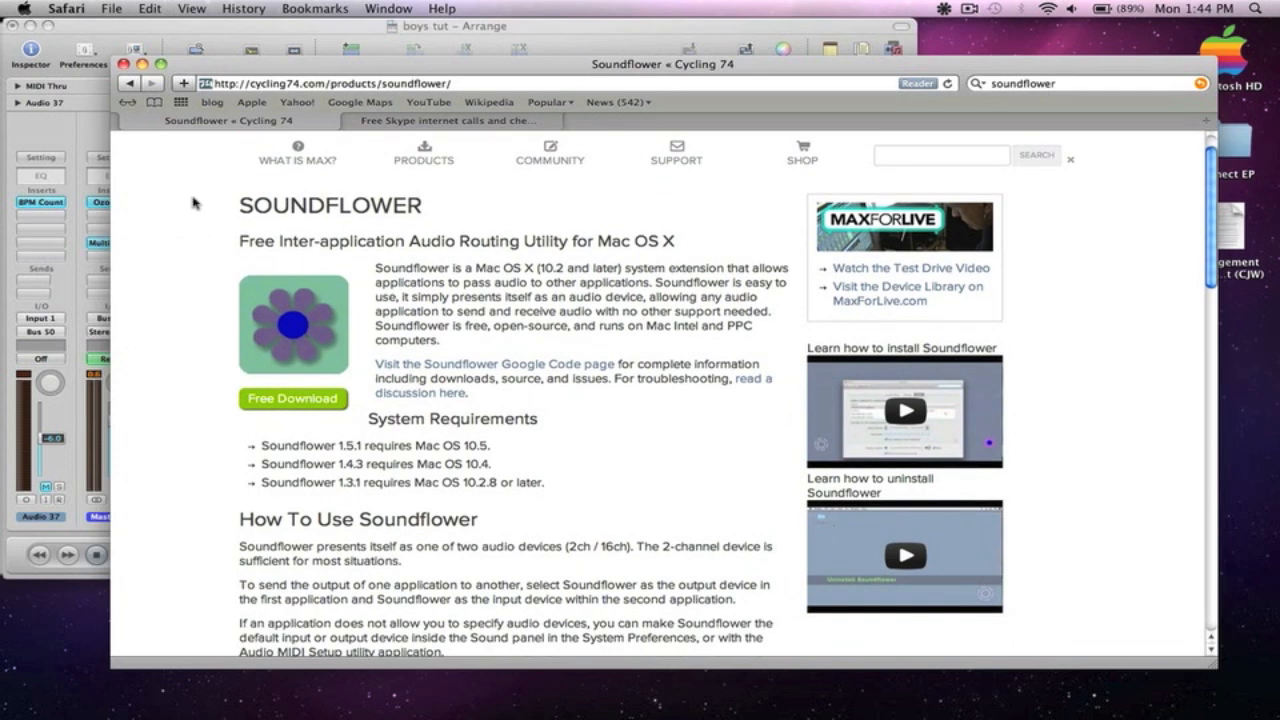
mouse_move(393, 118)
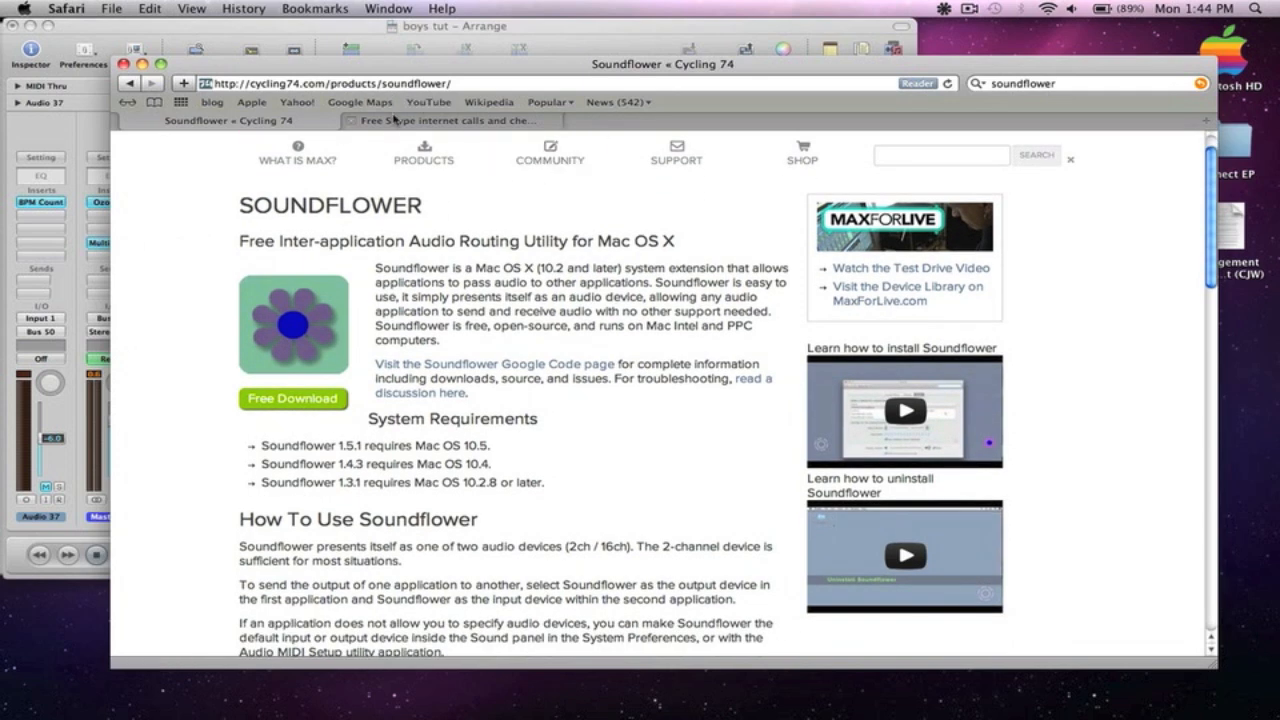
left_click(450, 120)
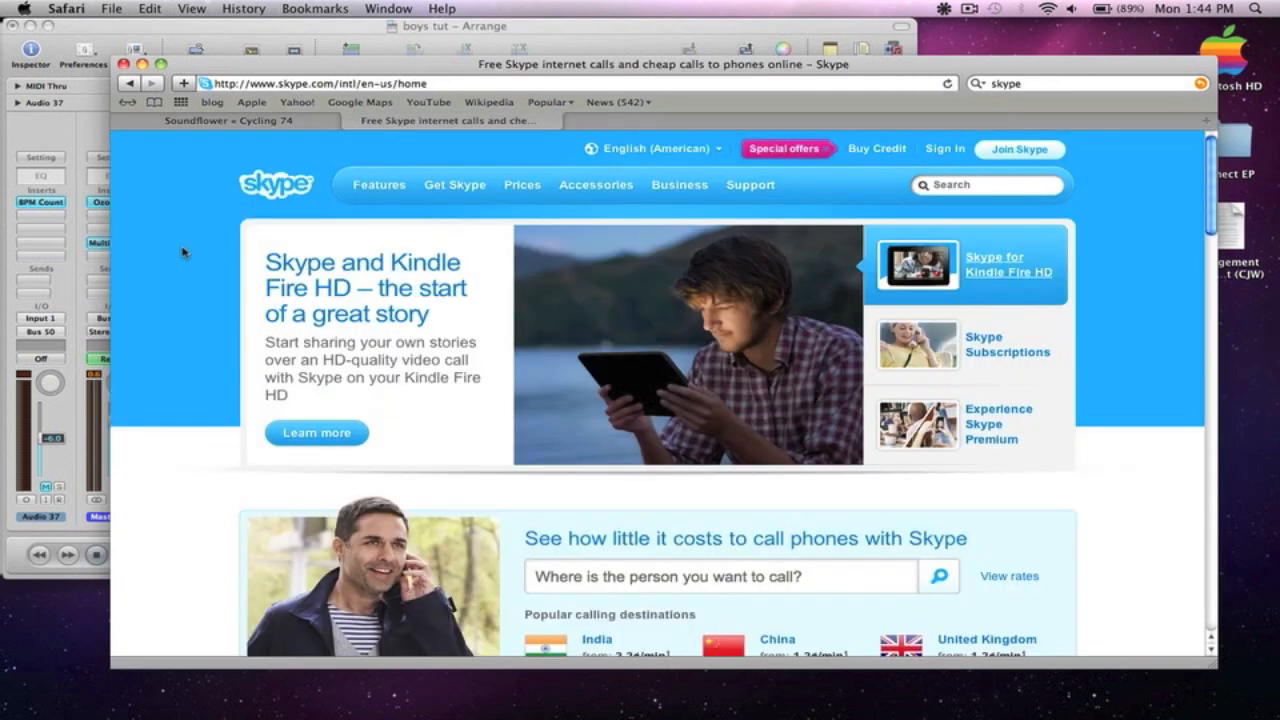
left_click(228, 120)
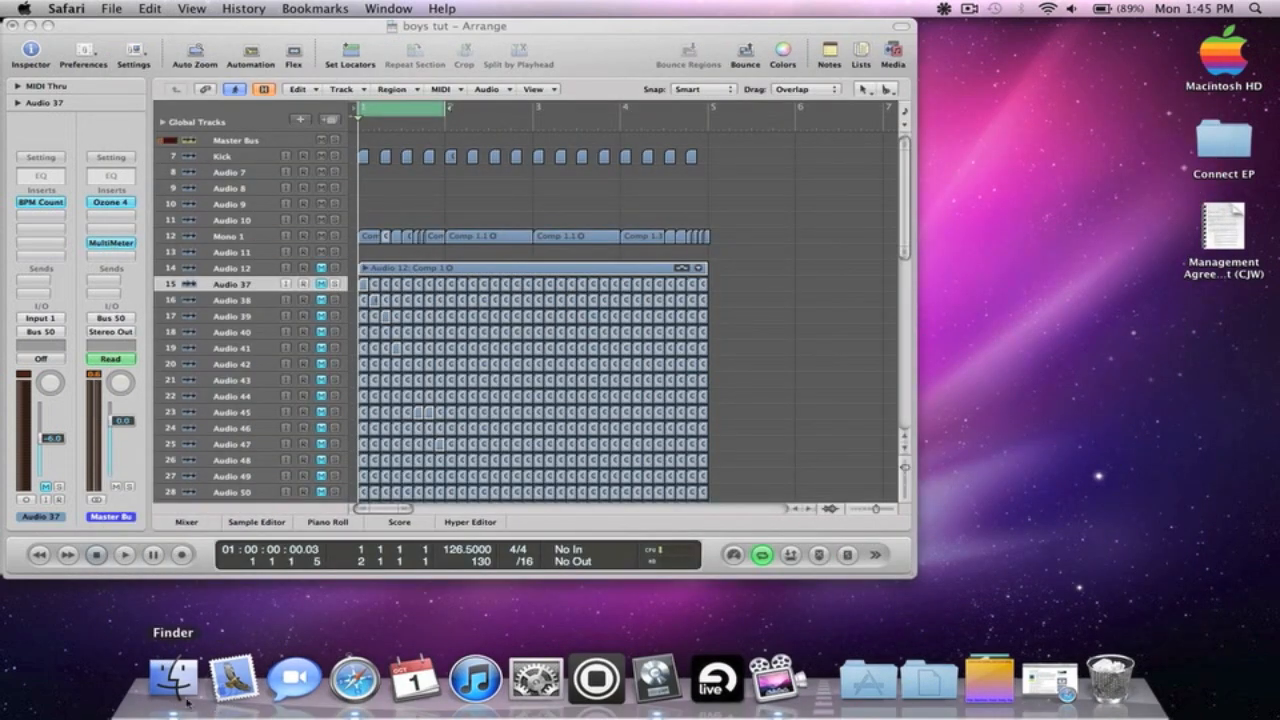
- Launch Skype from Finder's Applications folder and open the Soundflowerbed menu-bar options
left_click(172, 678)
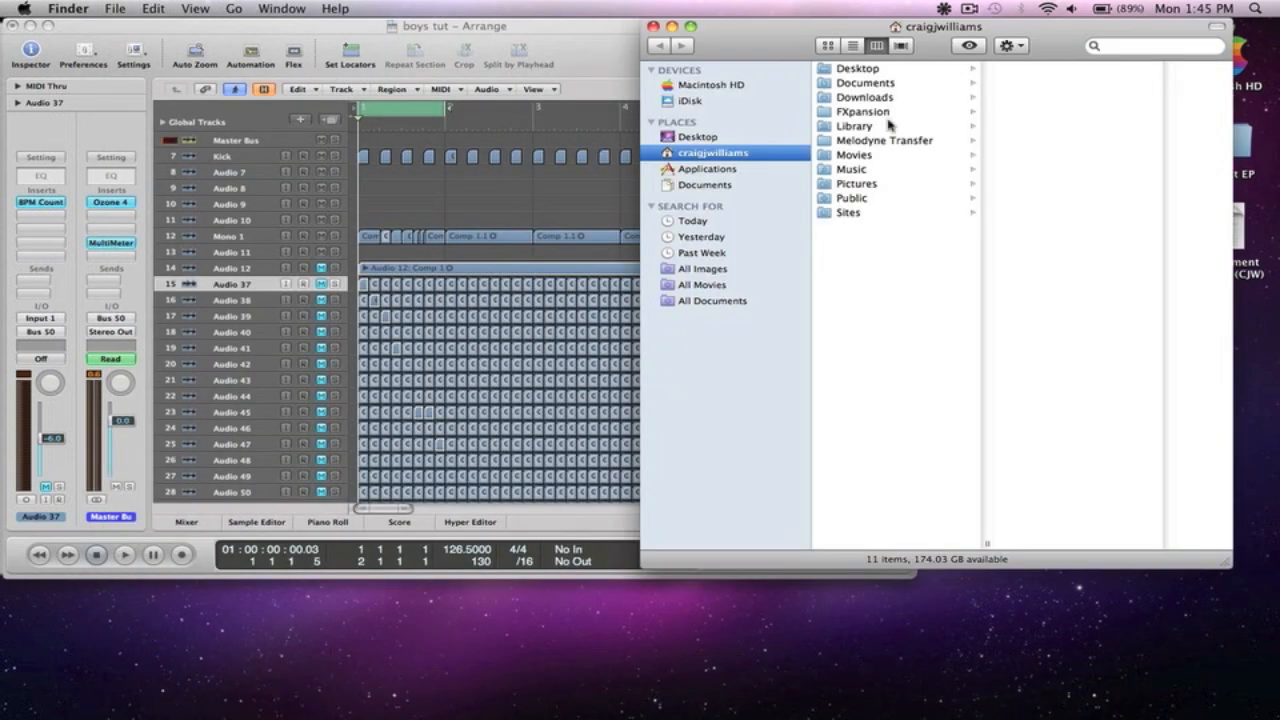
left_click(706, 168)
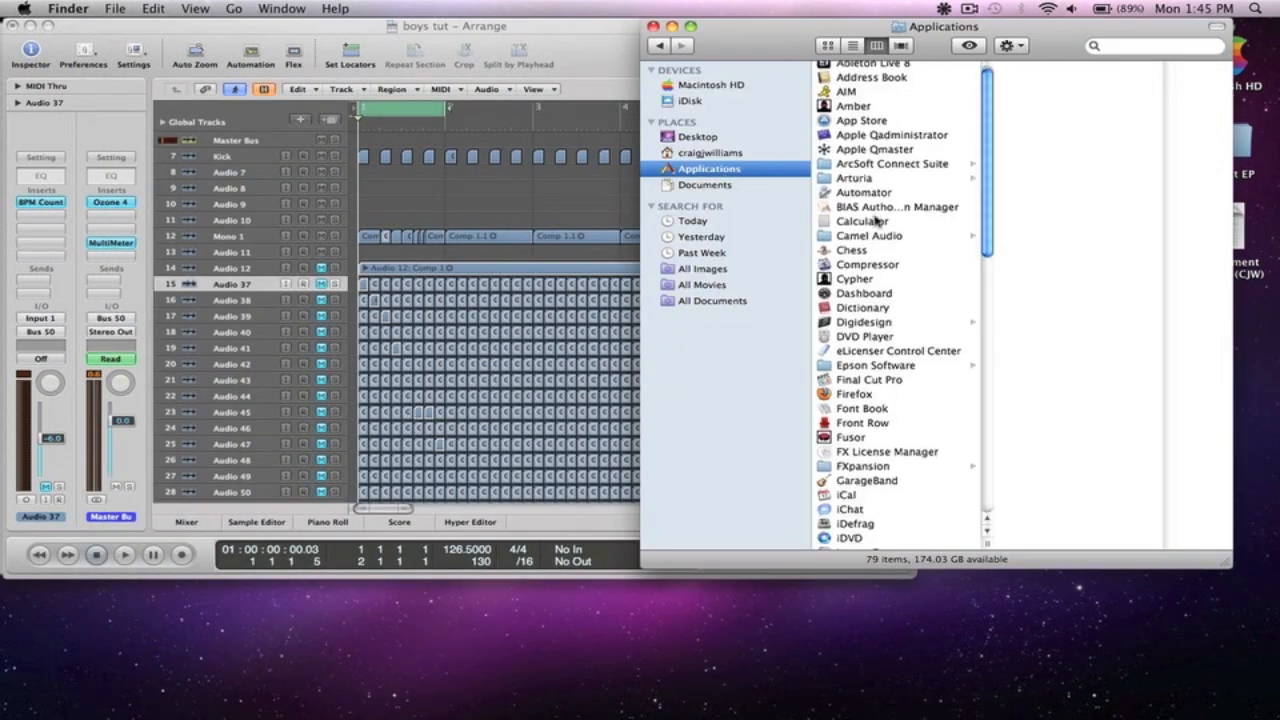
scroll("down", 3)
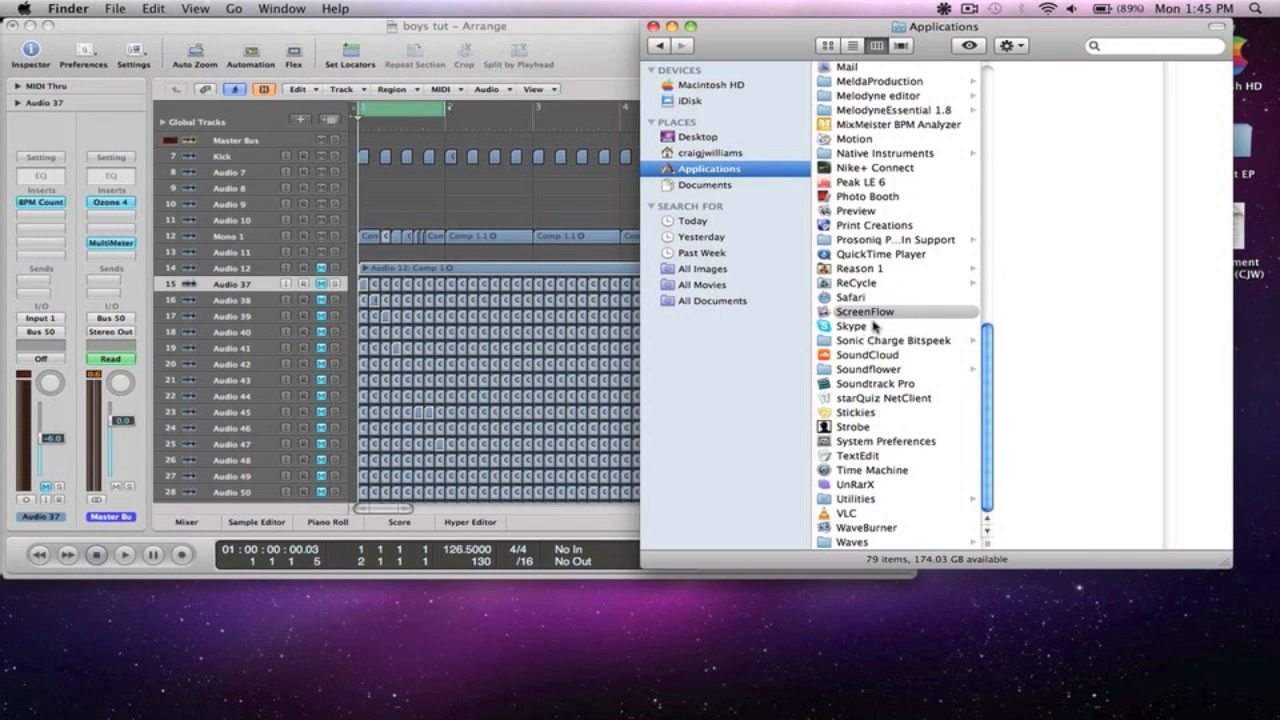
left_click(851, 326)
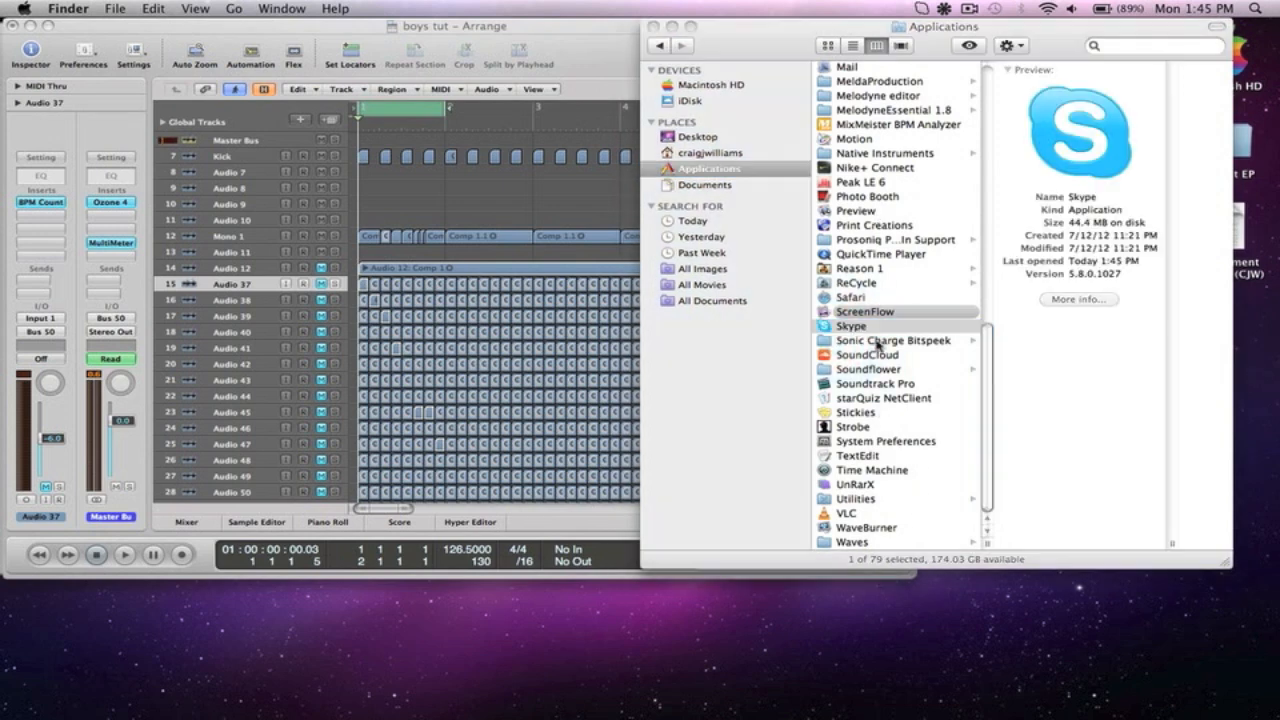
left_click(868, 369)
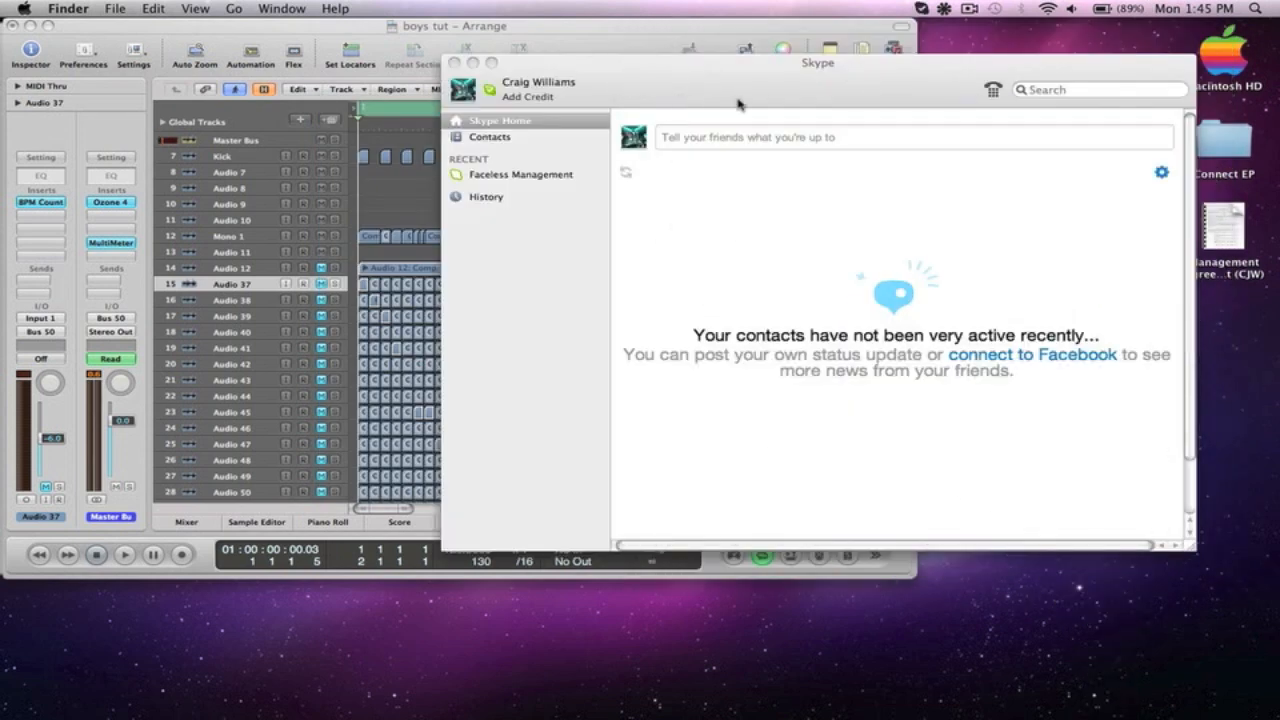
mouse_move(707, 153)
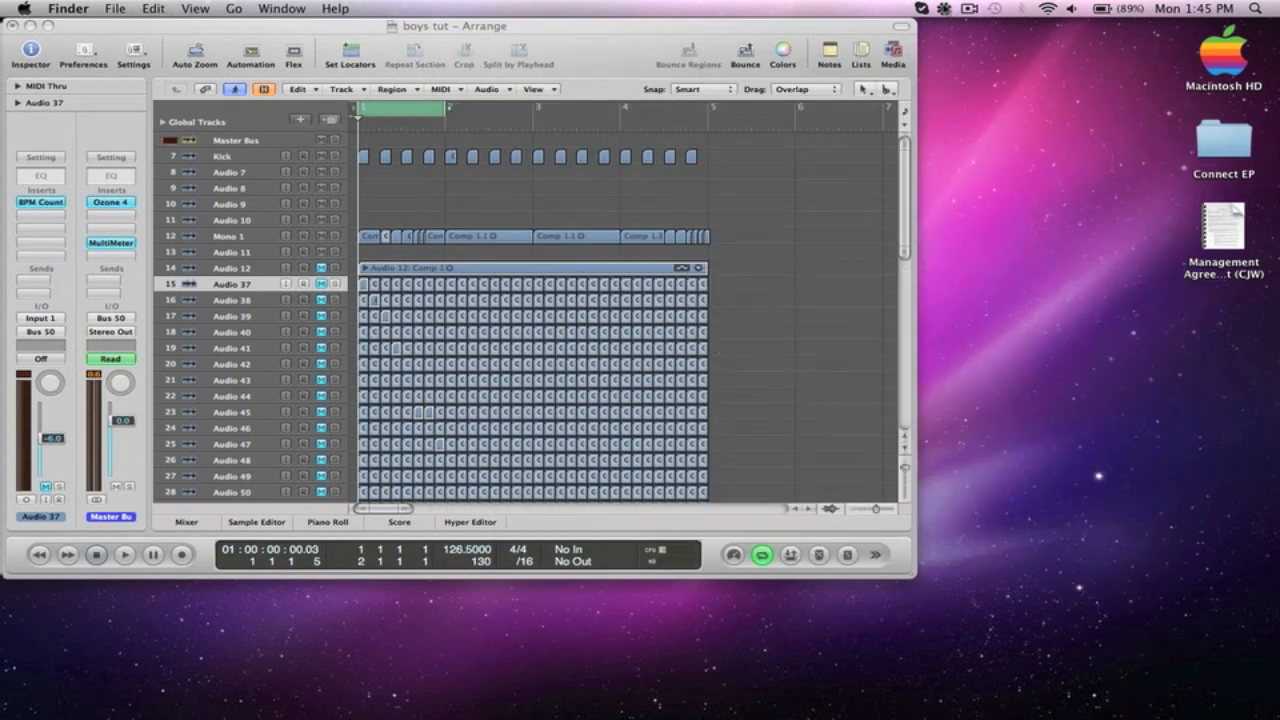
left_click(941, 8)
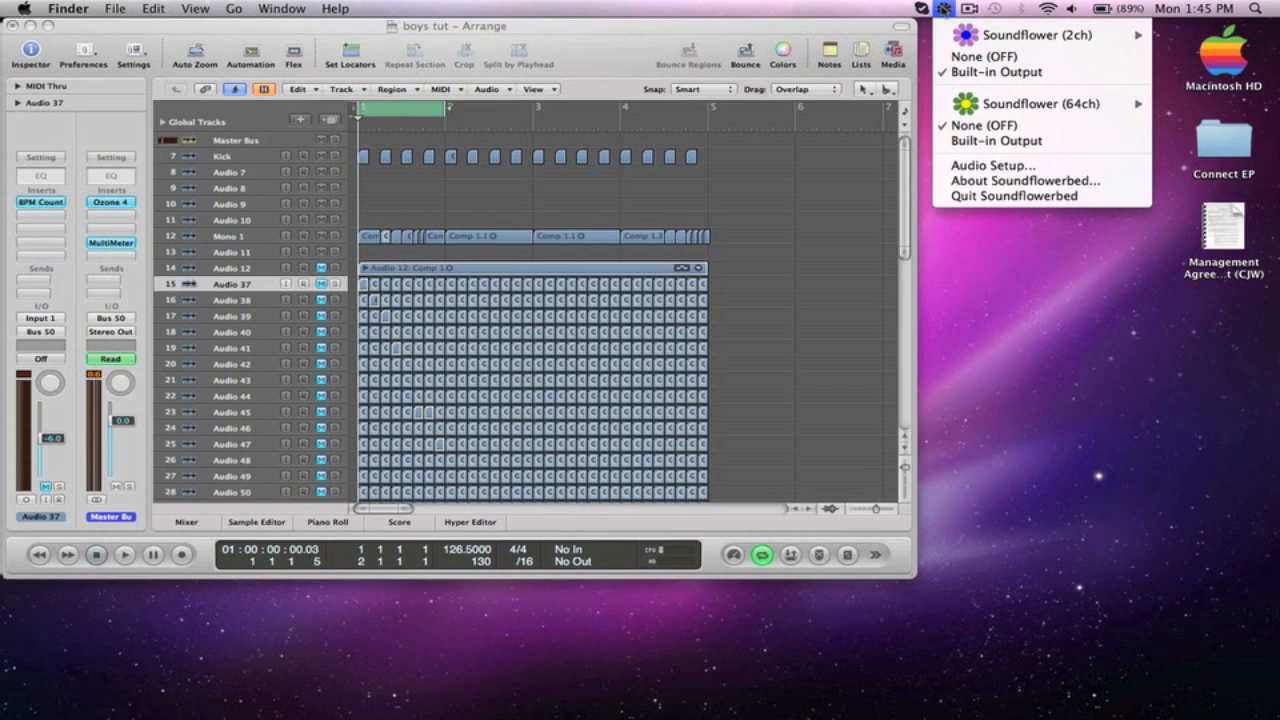
mouse_move(940, 13)
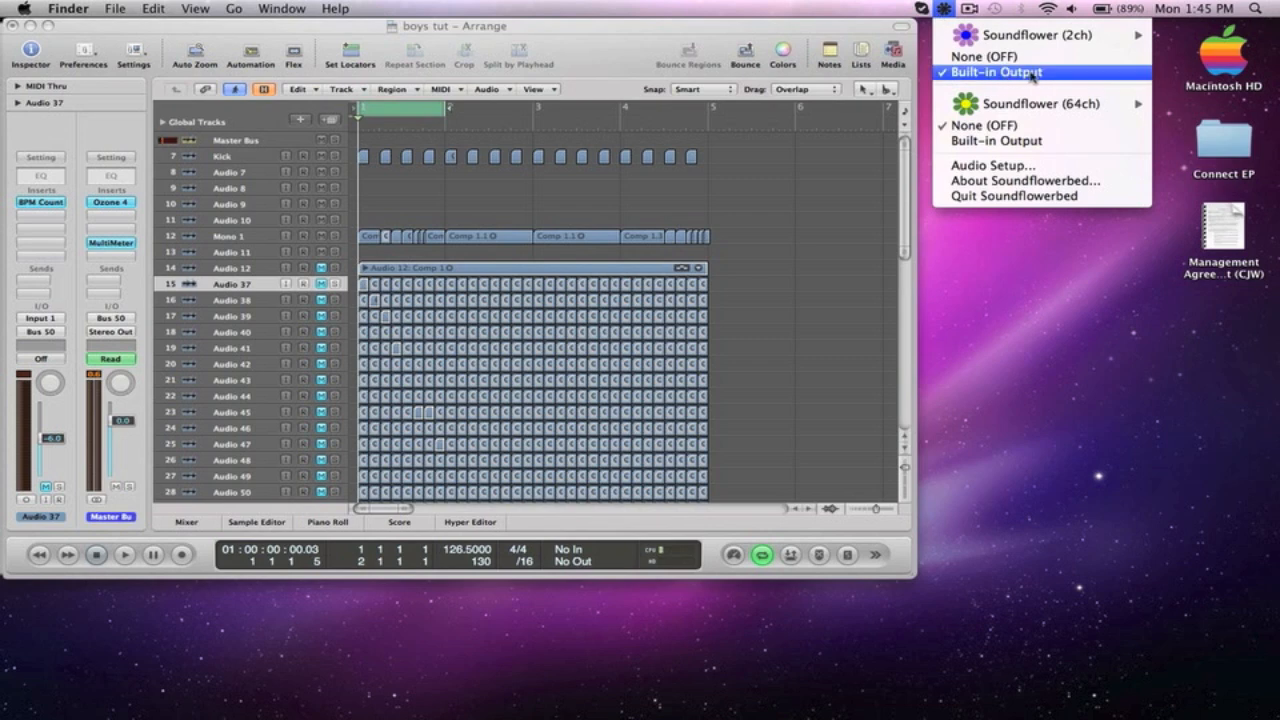
mouse_move(995, 166)
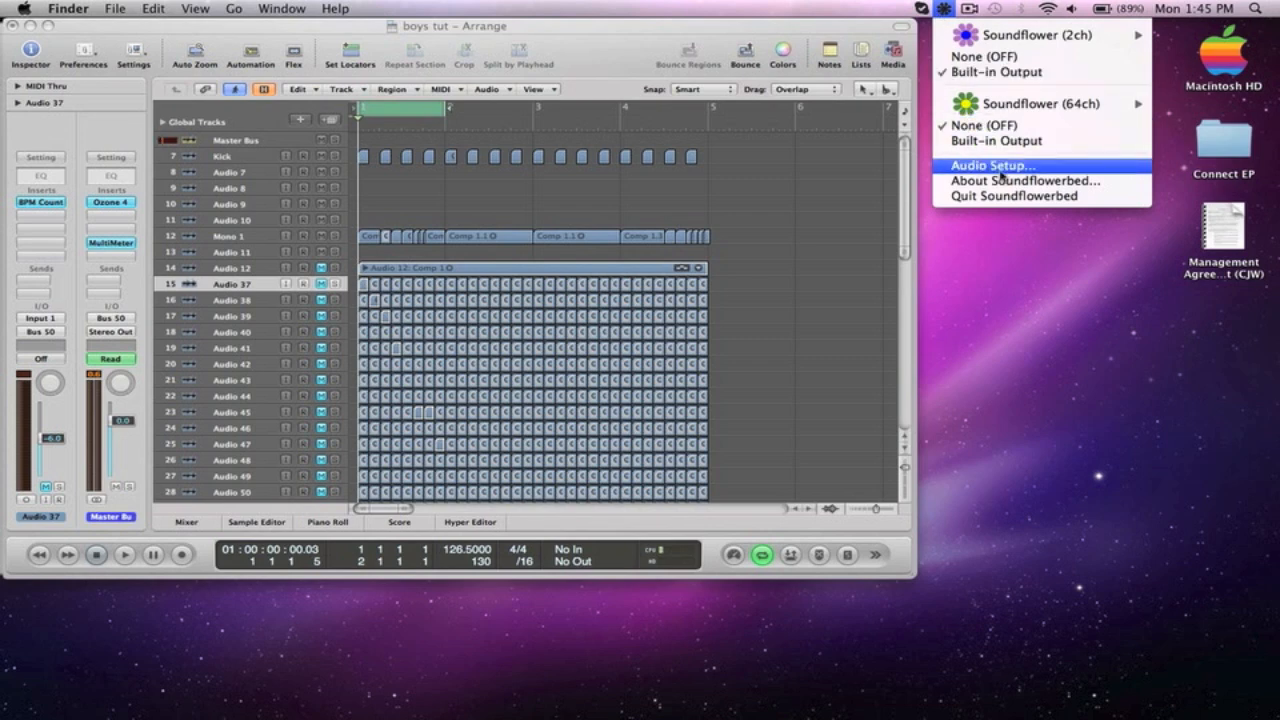
- Choose Audio Setup… from Soundflowerbed, keeping Soundflower (2ch) on Built-in Output
left_click(991, 165)
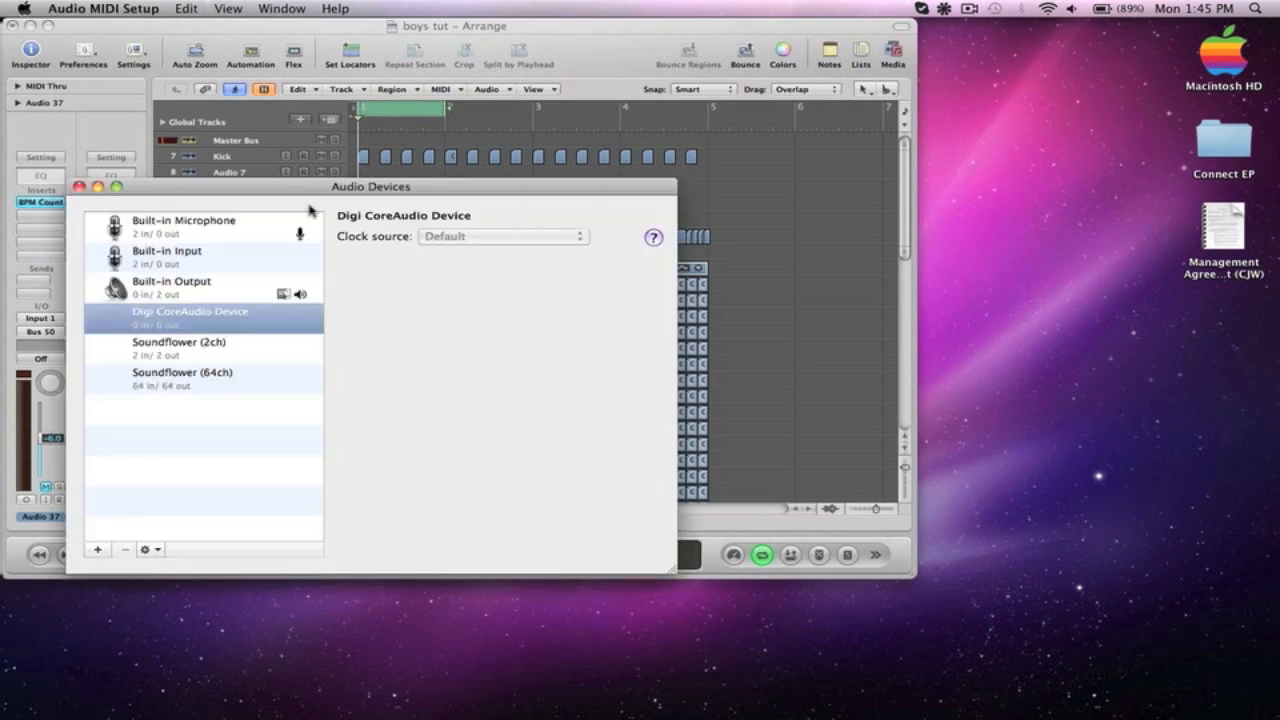
mouse_move(222, 186)
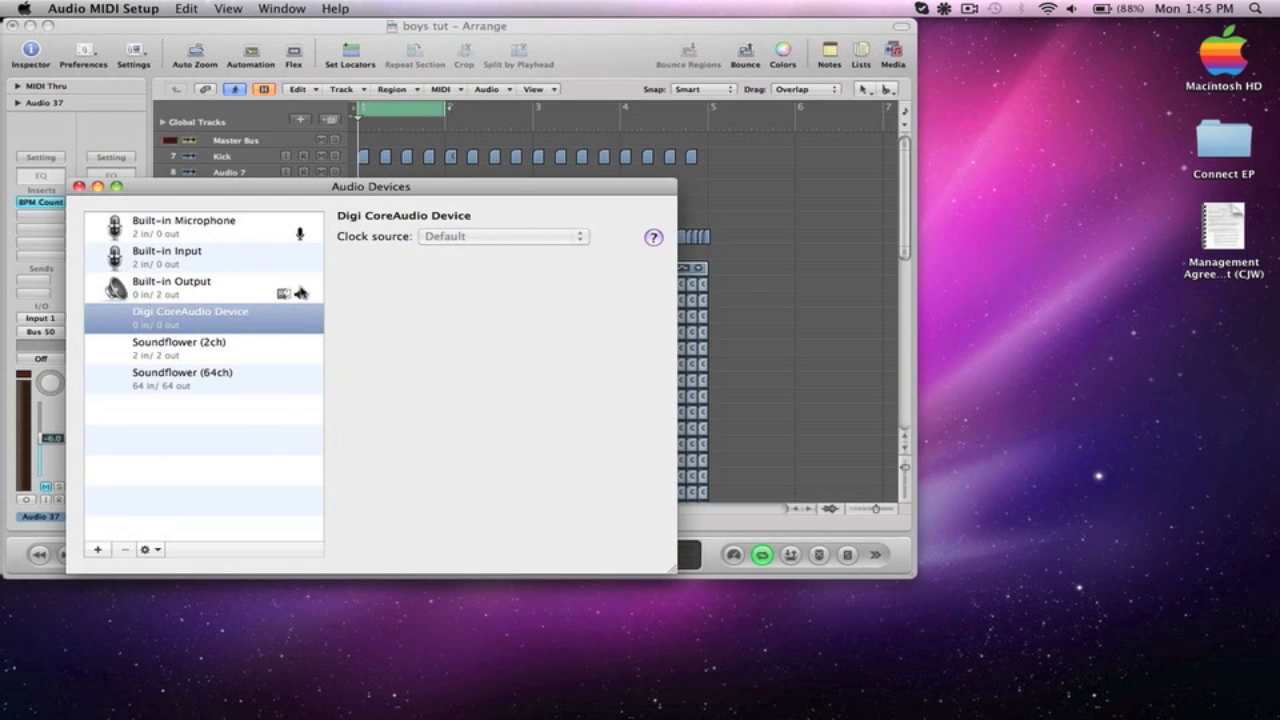
- Confirm both Soundflower devices appear in Audio MIDI Setup and close its window
left_click(171, 287)
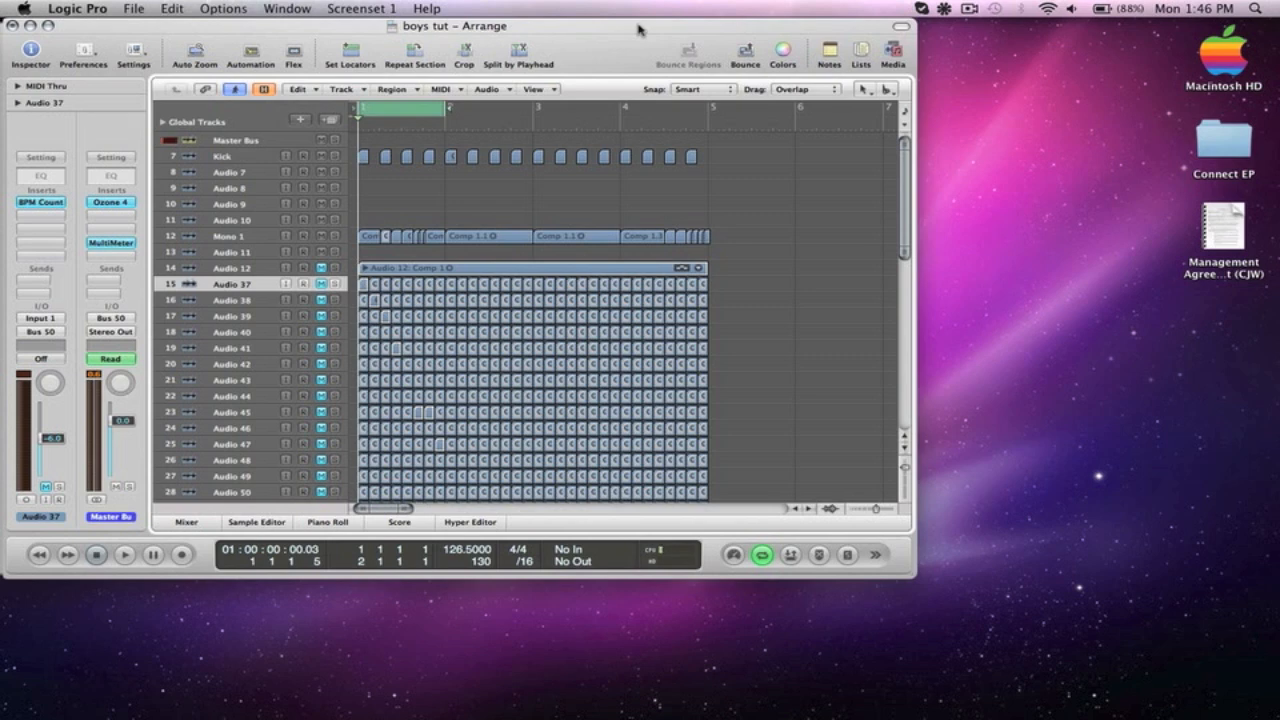
mouse_move(590, 53)
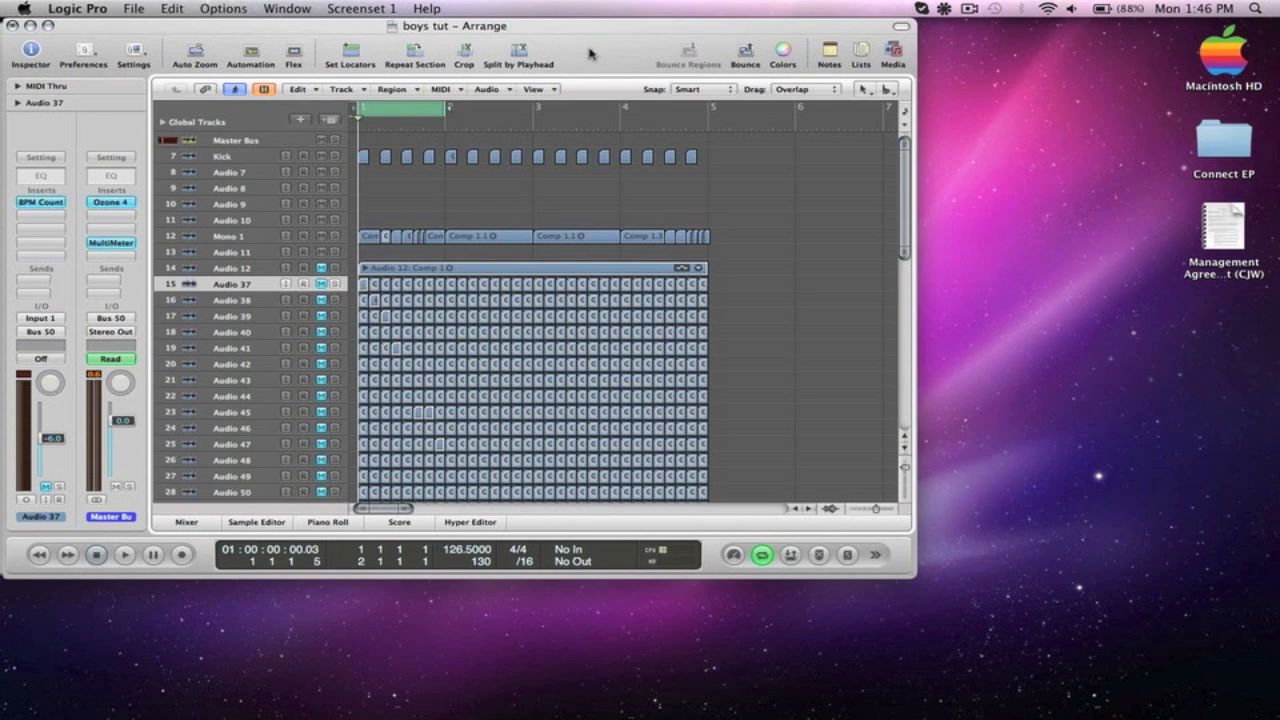
mouse_move(590, 54)
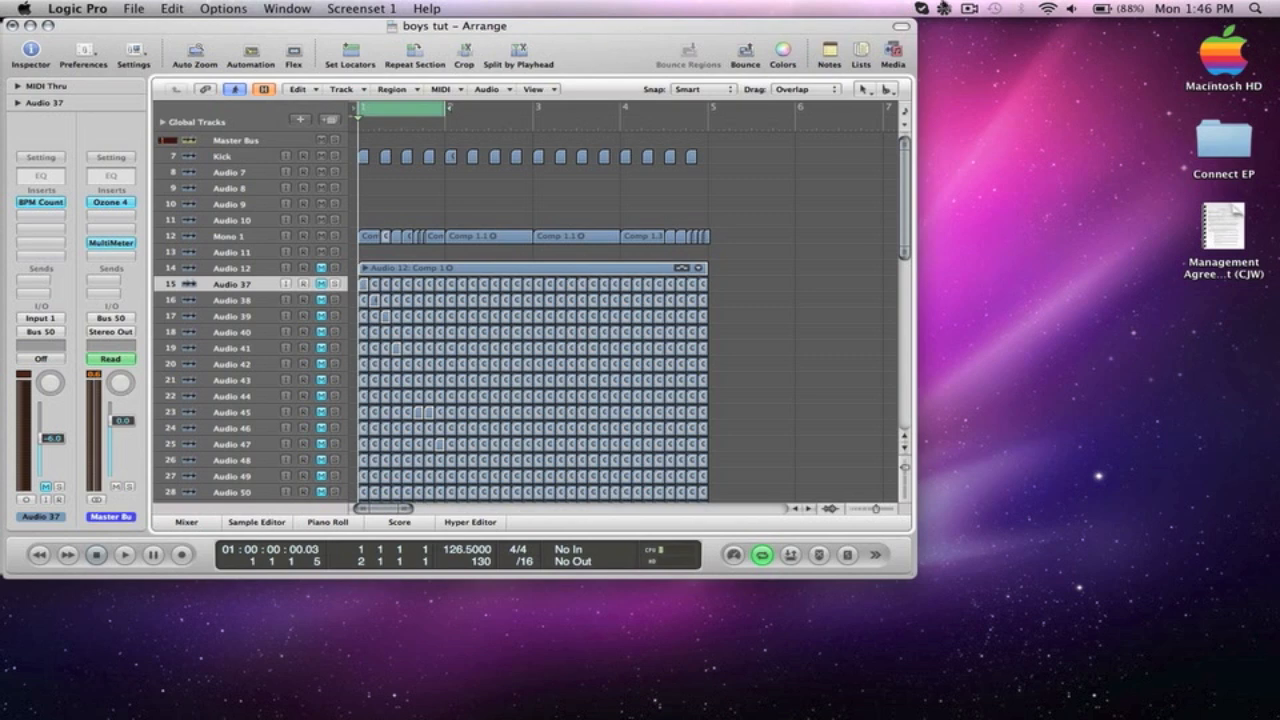
left_click(950, 8)
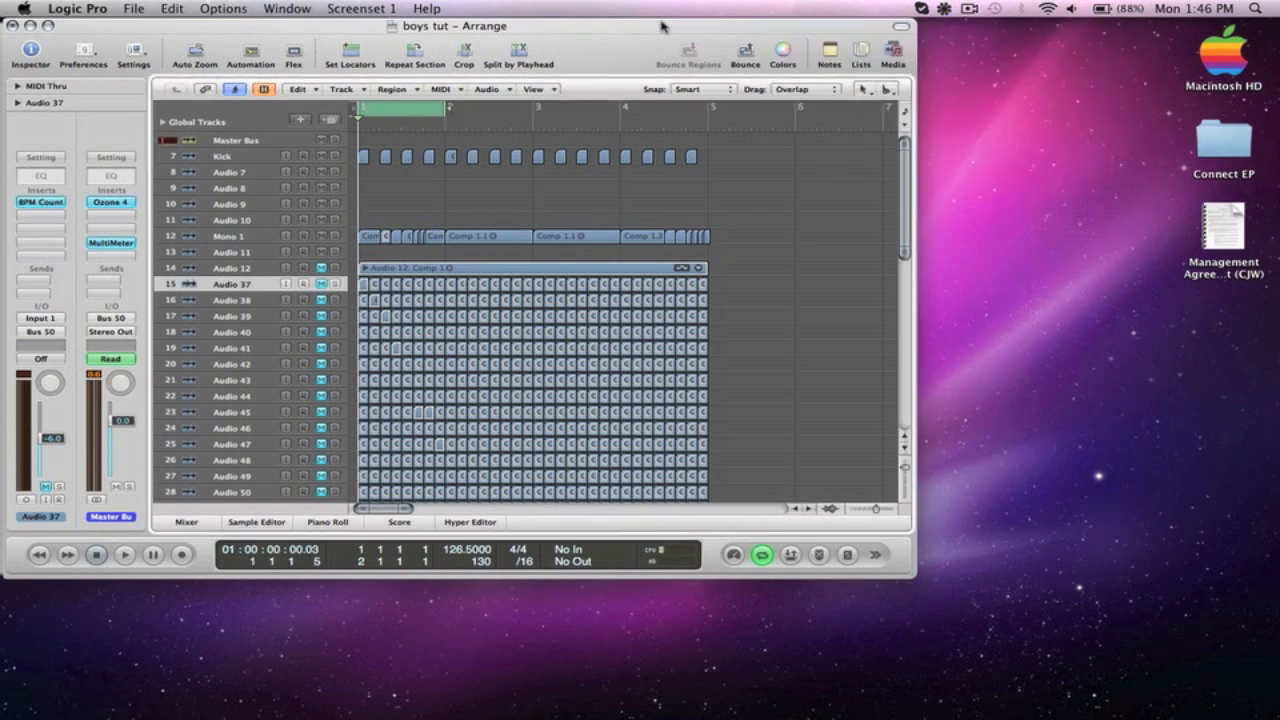
mouse_move(632, 35)
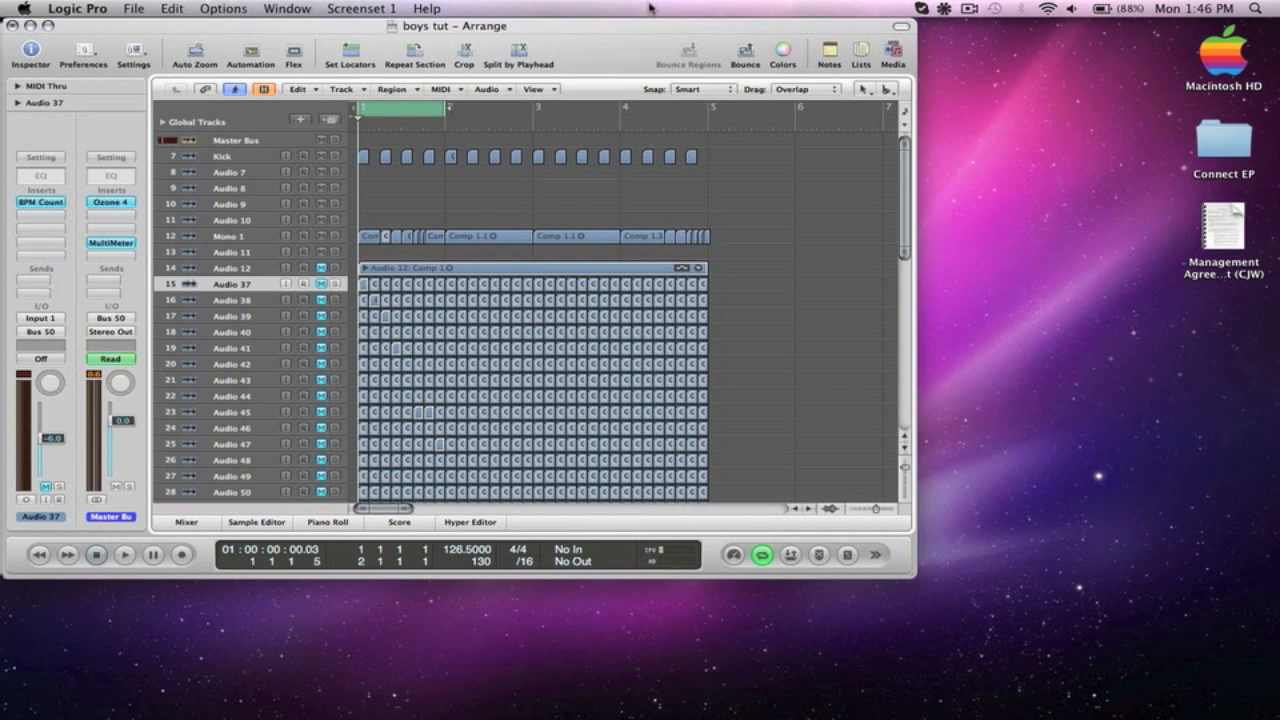
mouse_move(1135, 688)
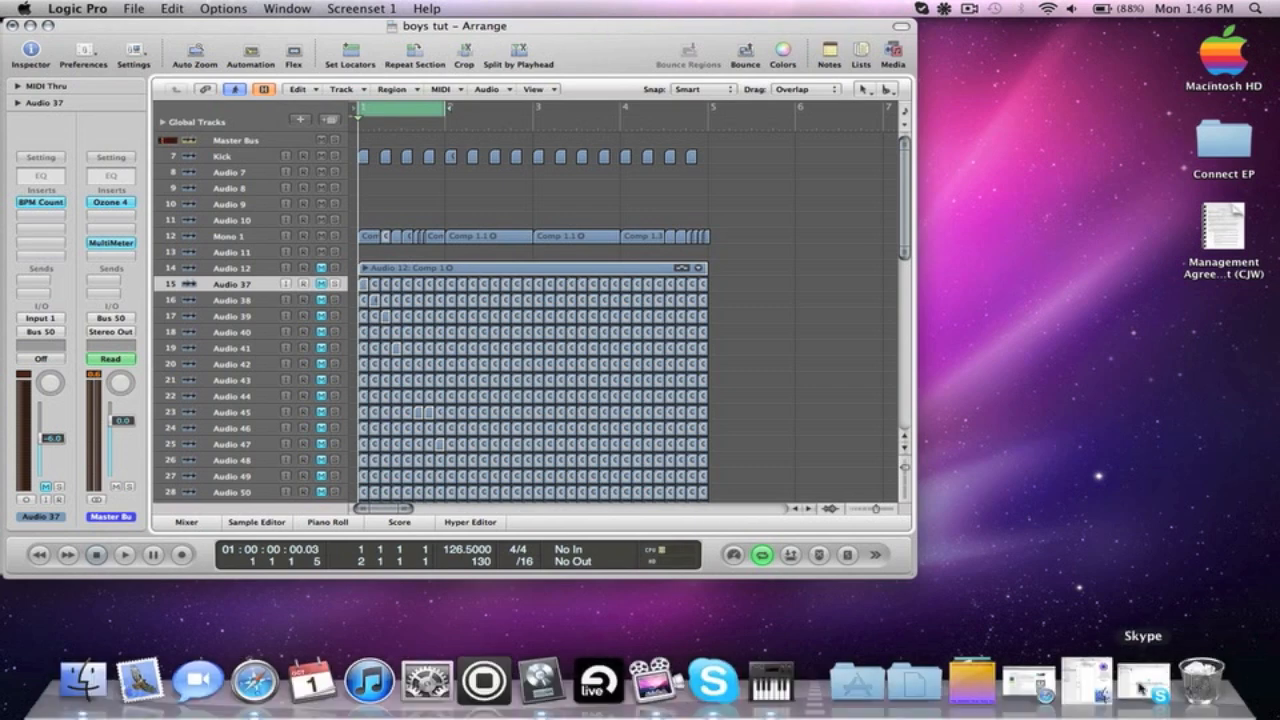
- Set the microphone in Skype's Audio/Video preferences to Soundflower (2ch)
left_click(712, 685)
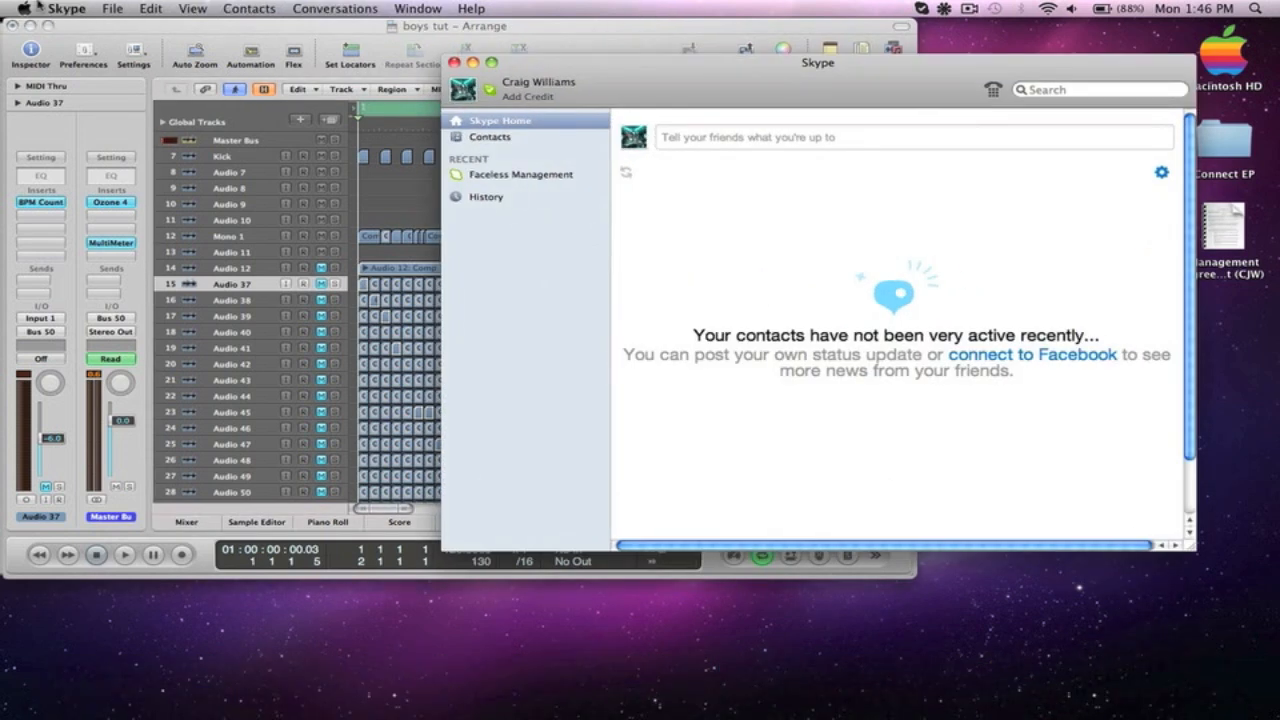
left_click(66, 8)
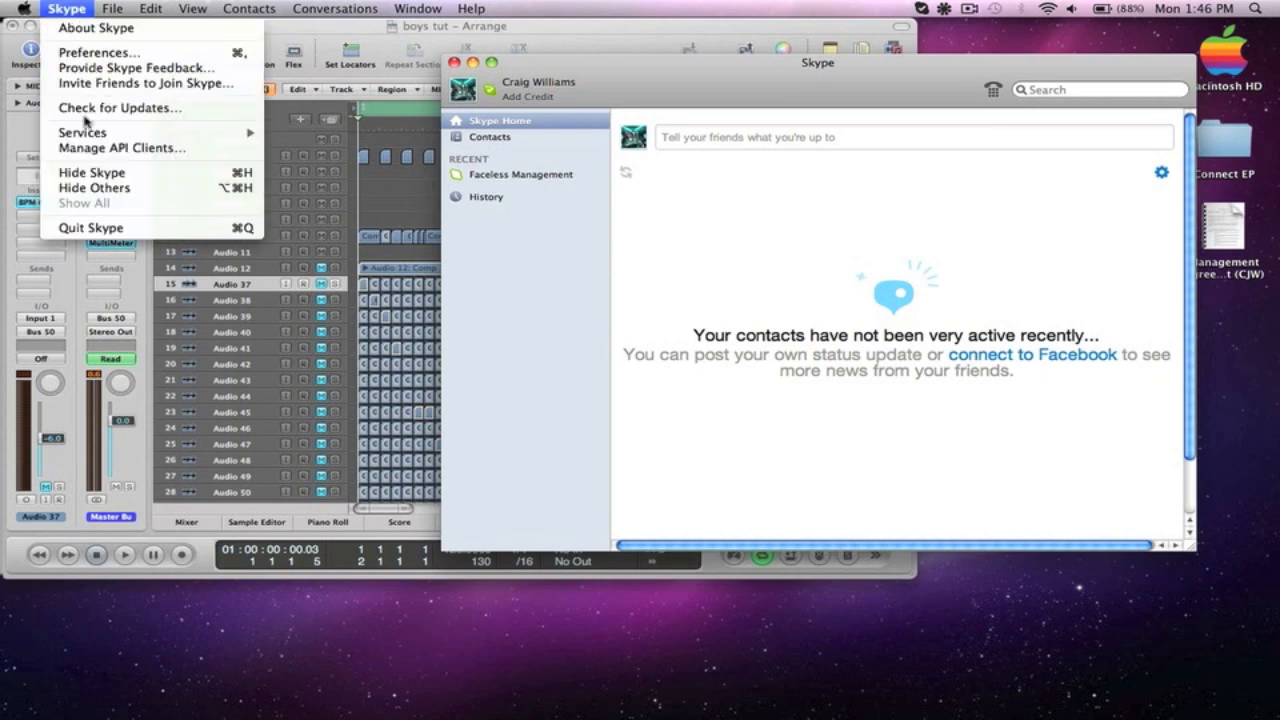
left_click(97, 52)
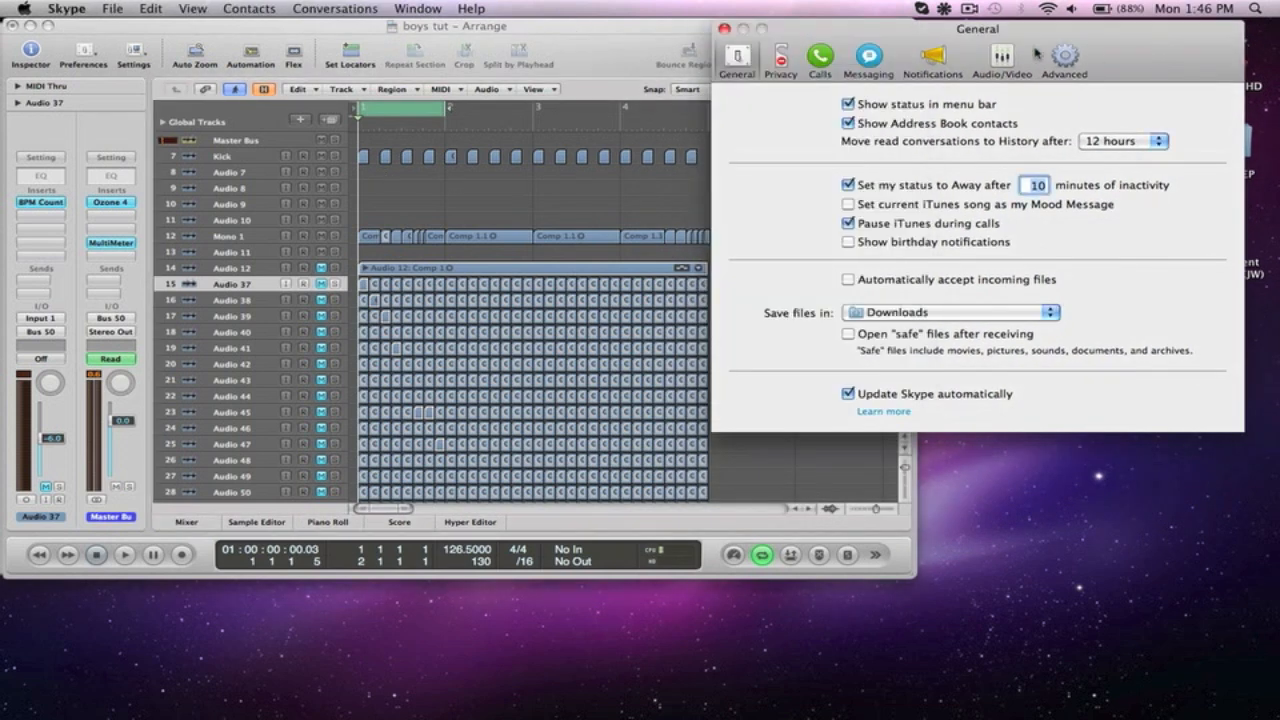
left_click(1001, 58)
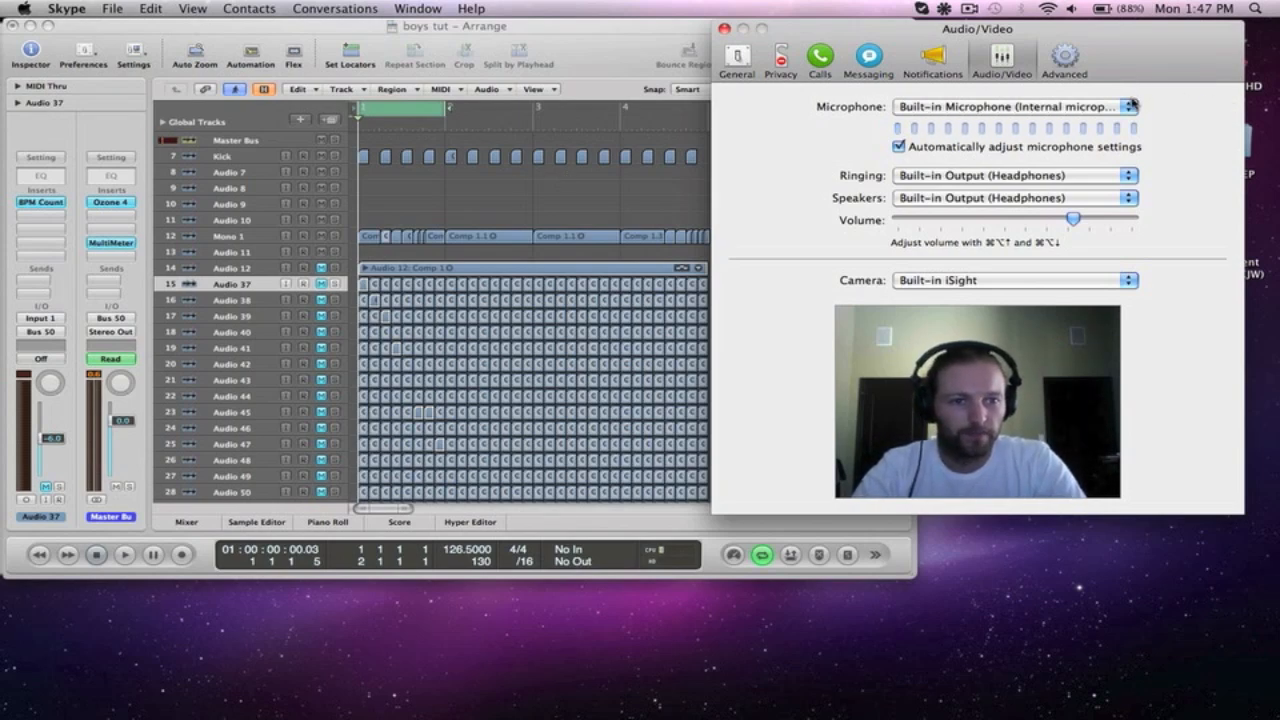
left_click(1015, 107)
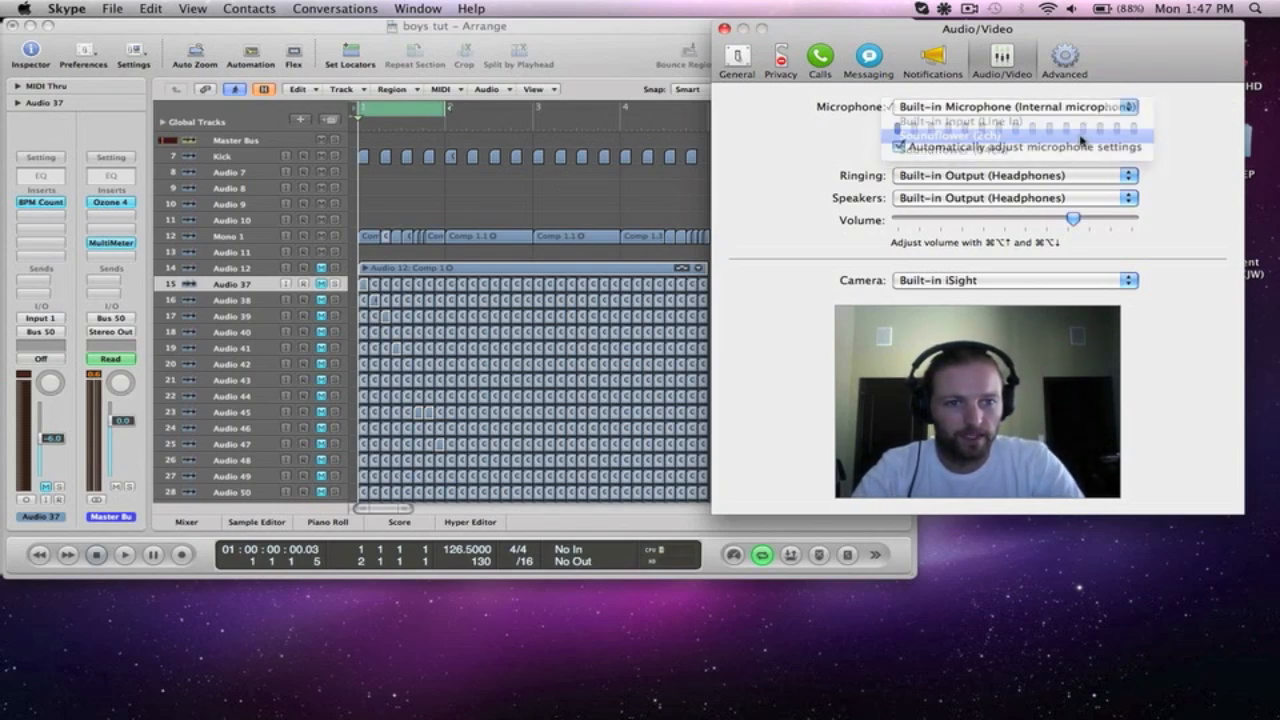
left_click(958, 135)
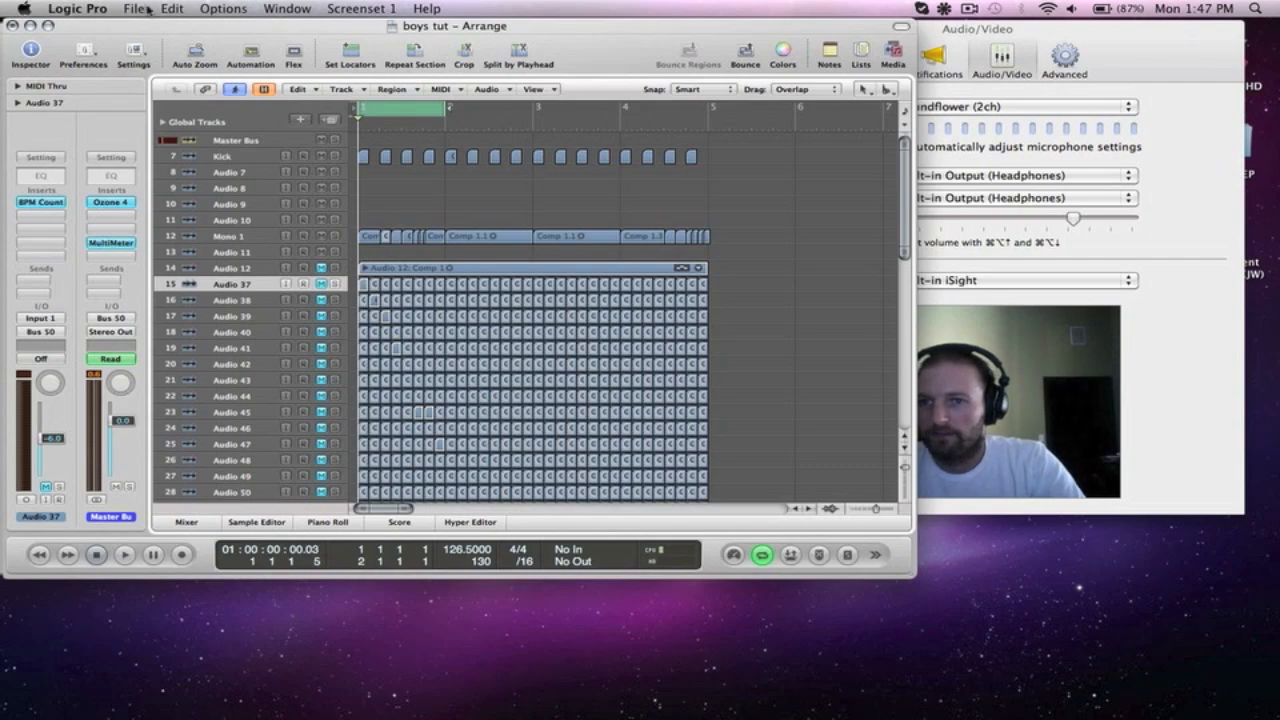
- Set Logic's audio output to Soundflower (2ch), input to Built-in Microphone, and apply
left_click(77, 8)
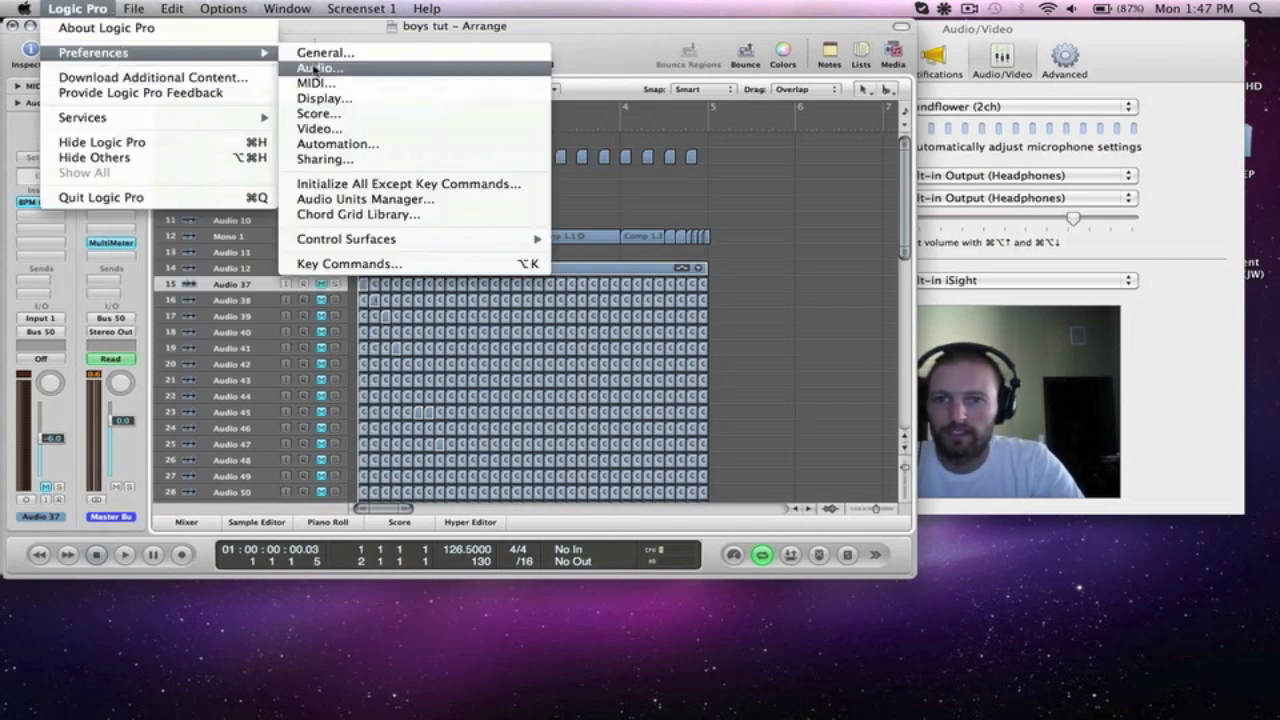
left_click(317, 68)
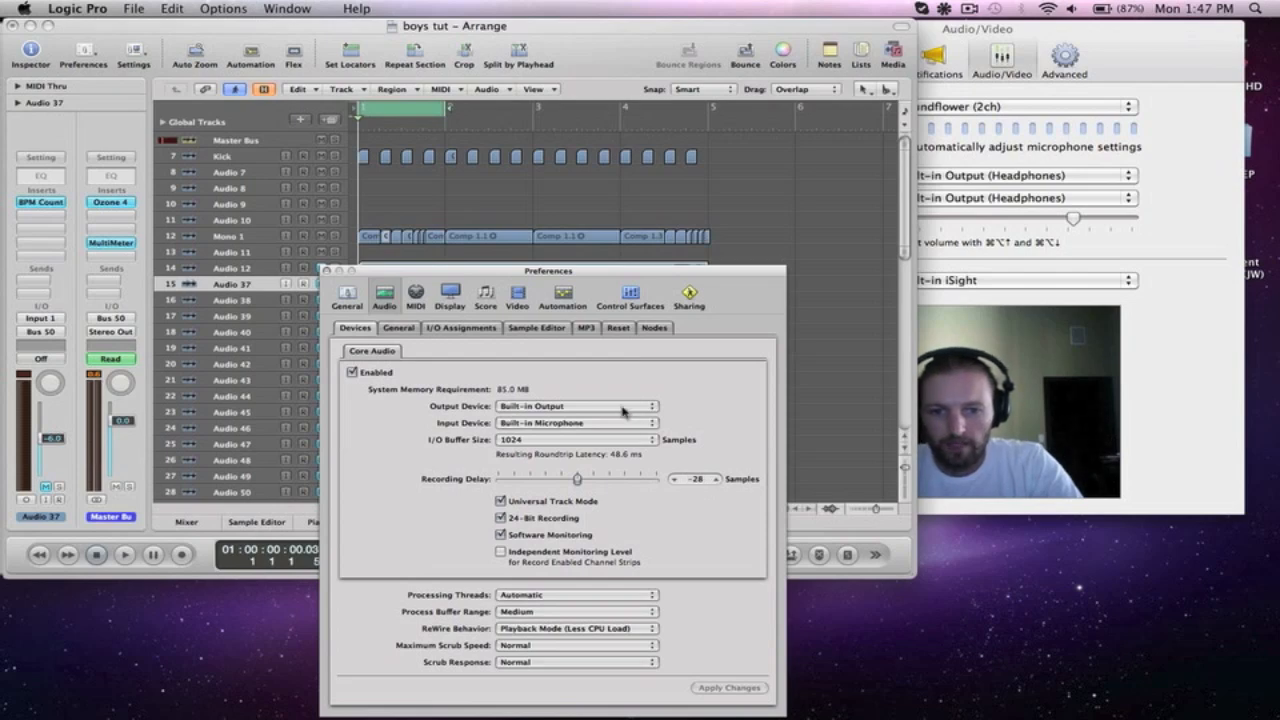
left_click(575, 406)
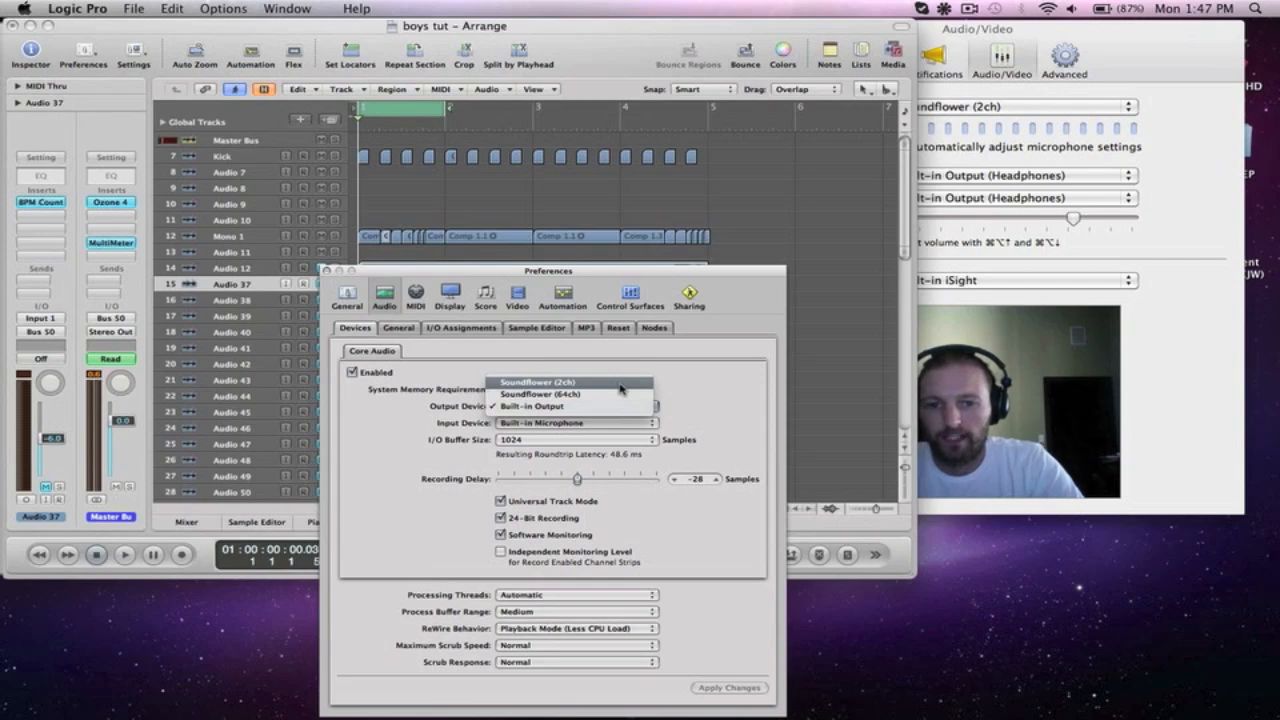
left_click(531, 406)
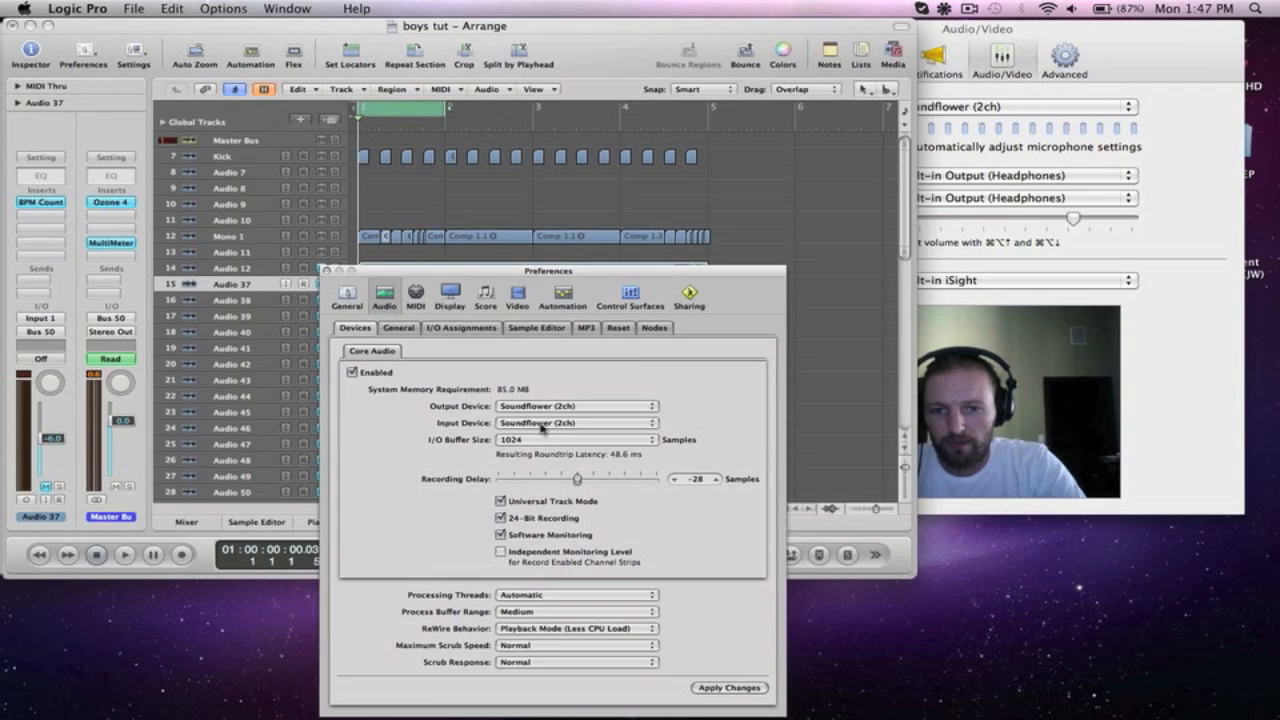
left_click(575, 422)
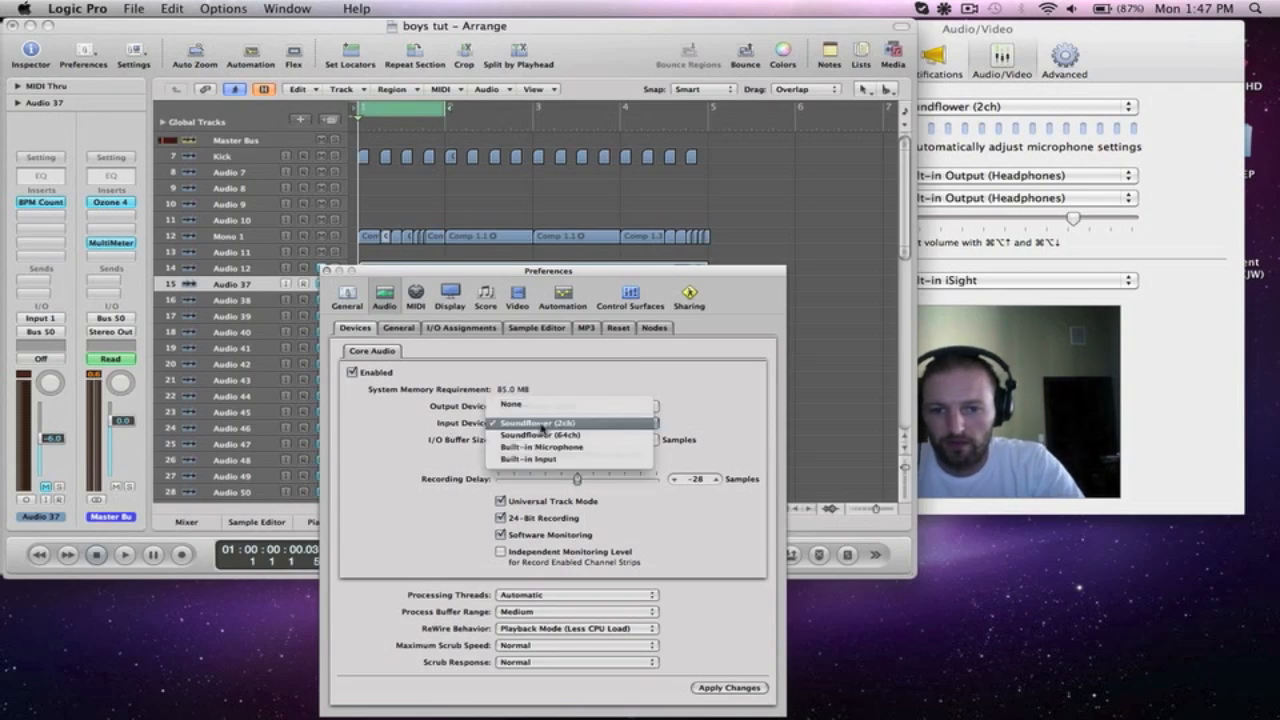
mouse_move(540, 447)
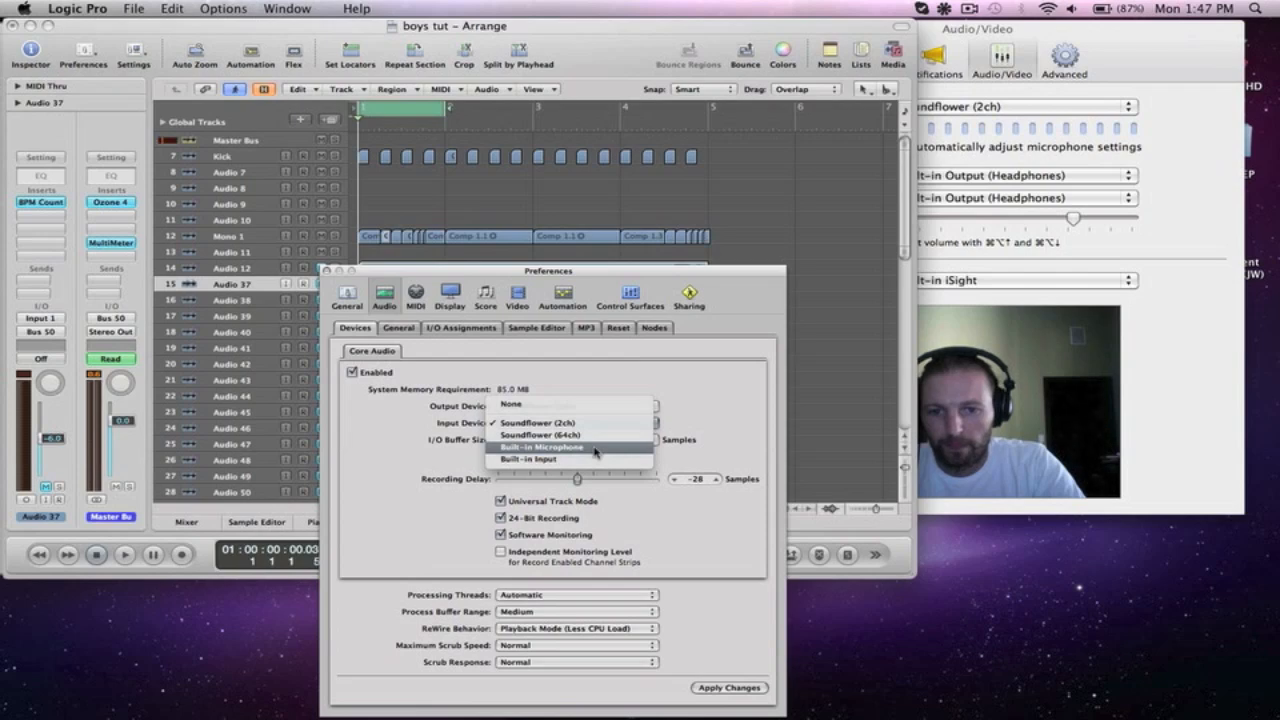
left_click(540, 447)
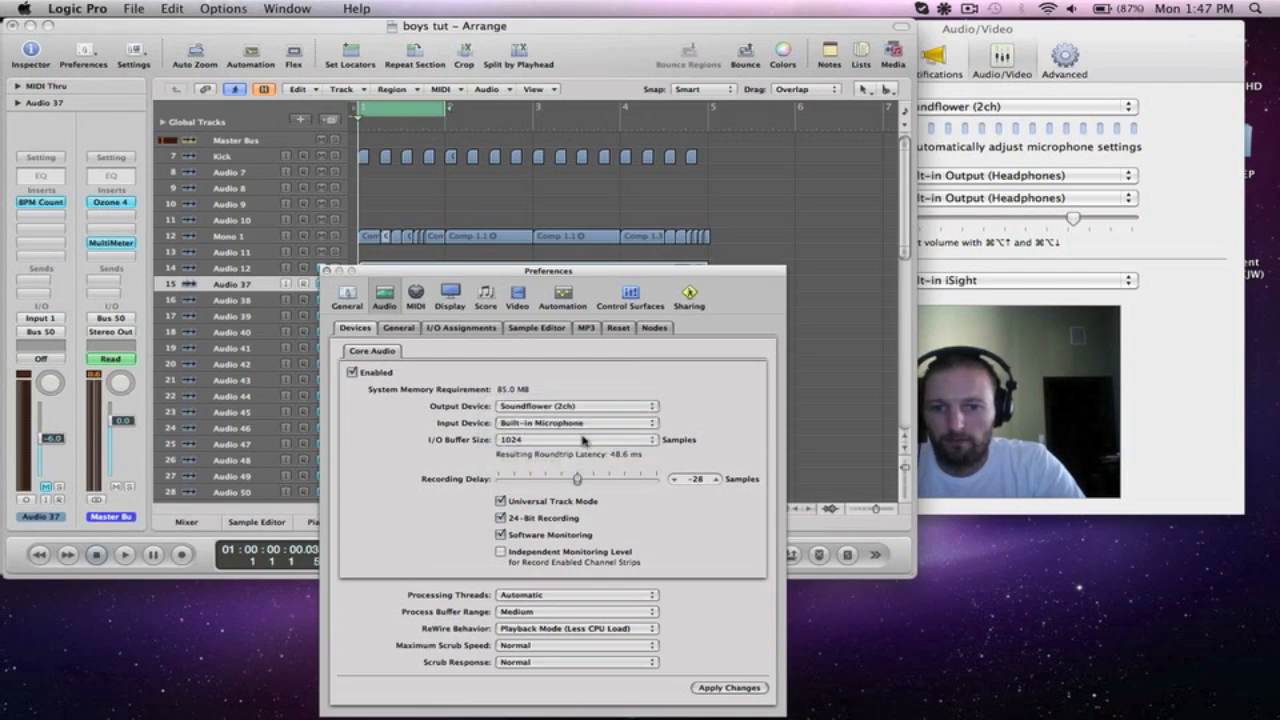
left_click(575, 422)
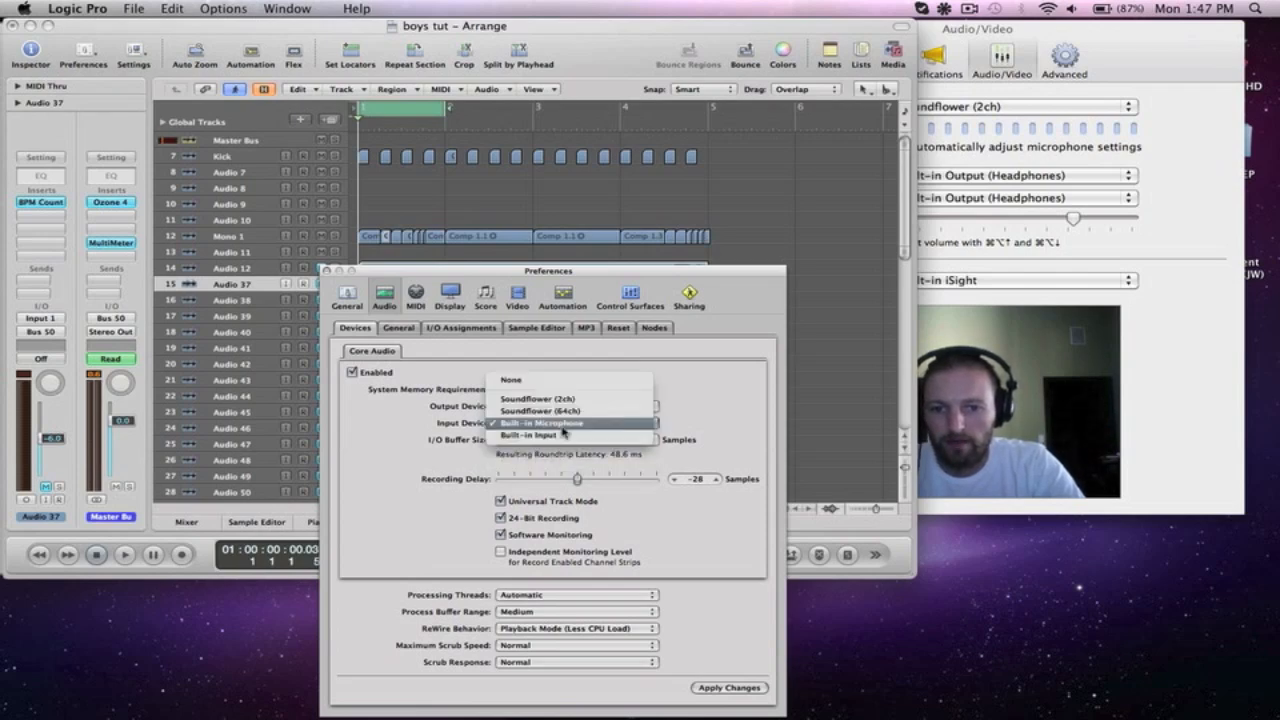
left_click(543, 422)
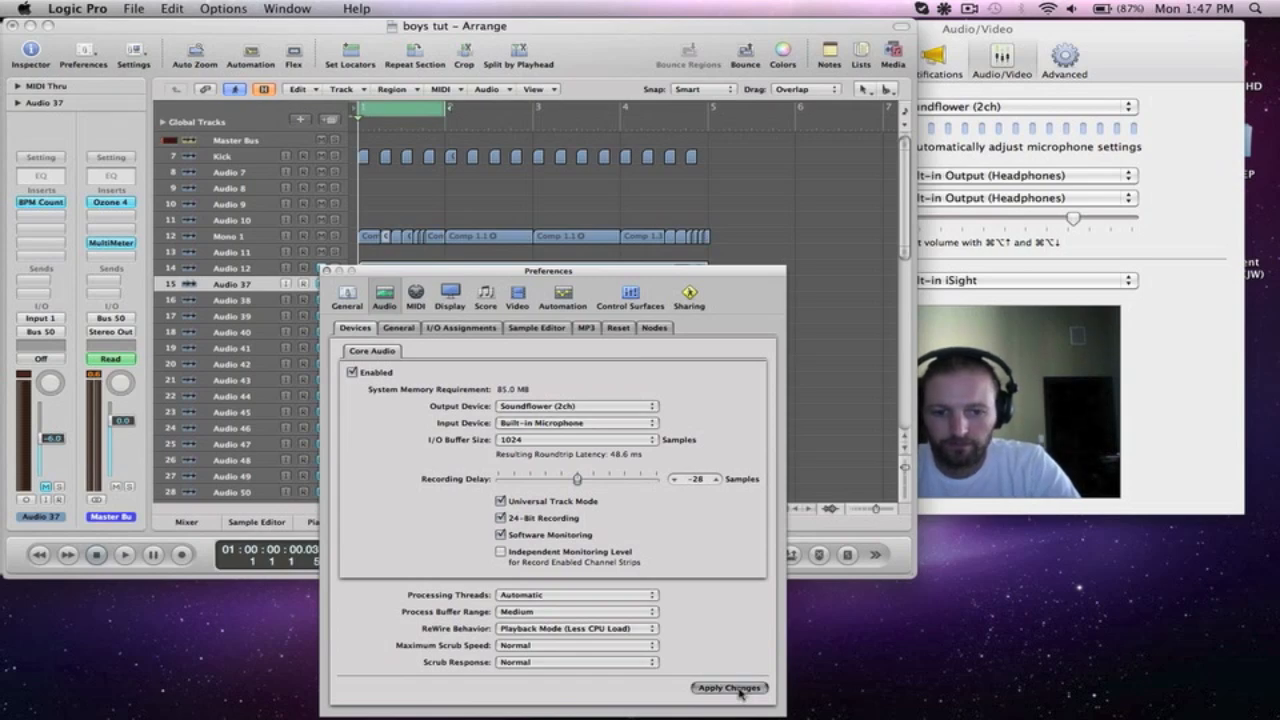
left_click(729, 688)
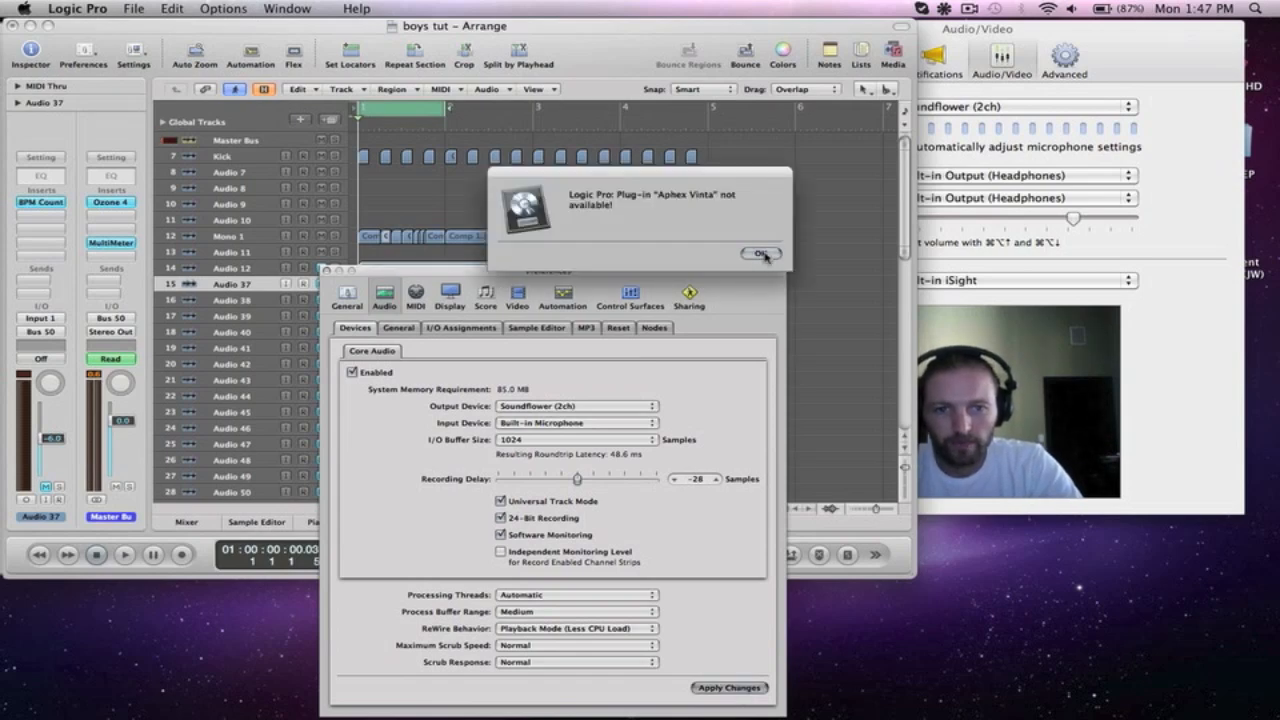
left_click(760, 252)
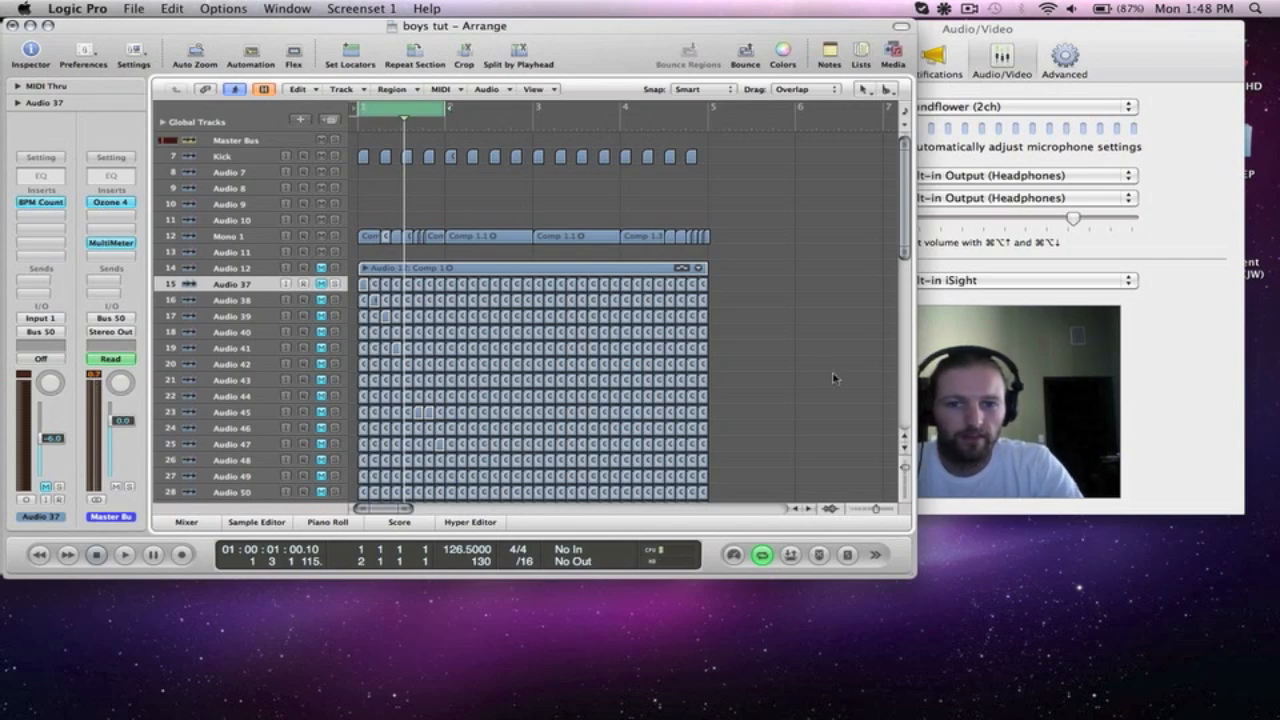
- Scroll the Arrange track list down to reveal the Vox track
scroll("down", 3)
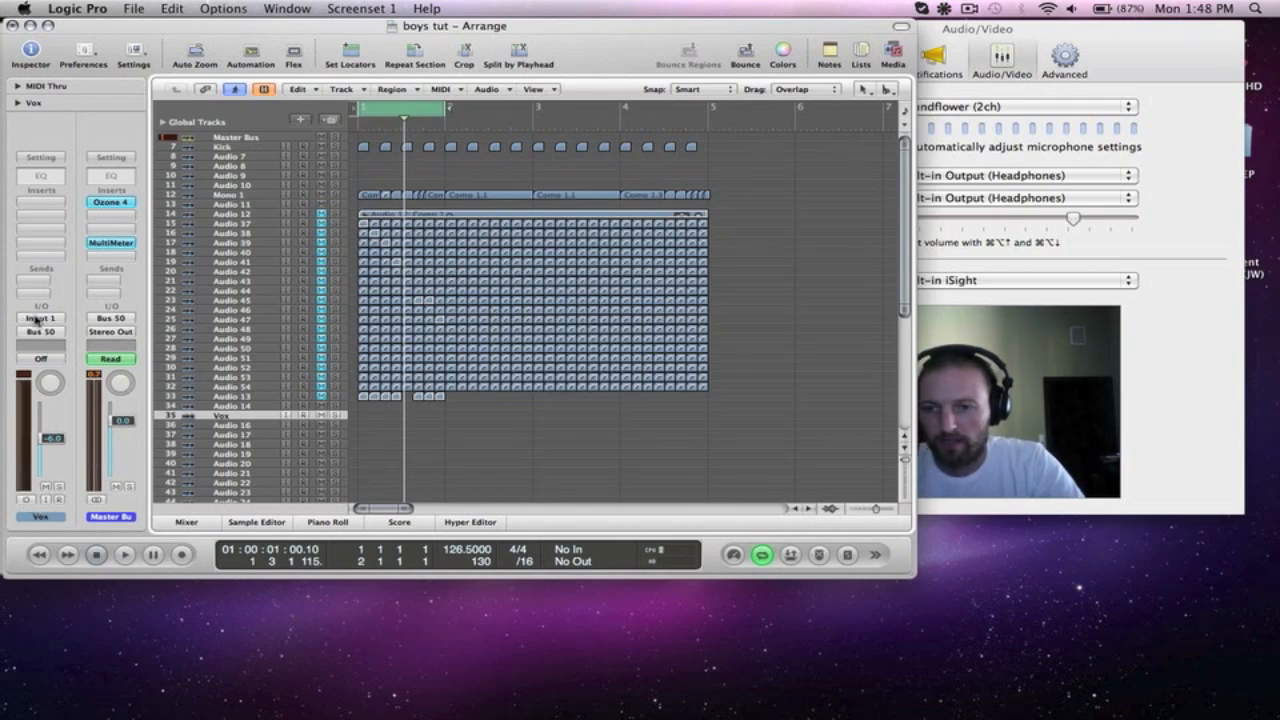
left_click(40, 318)
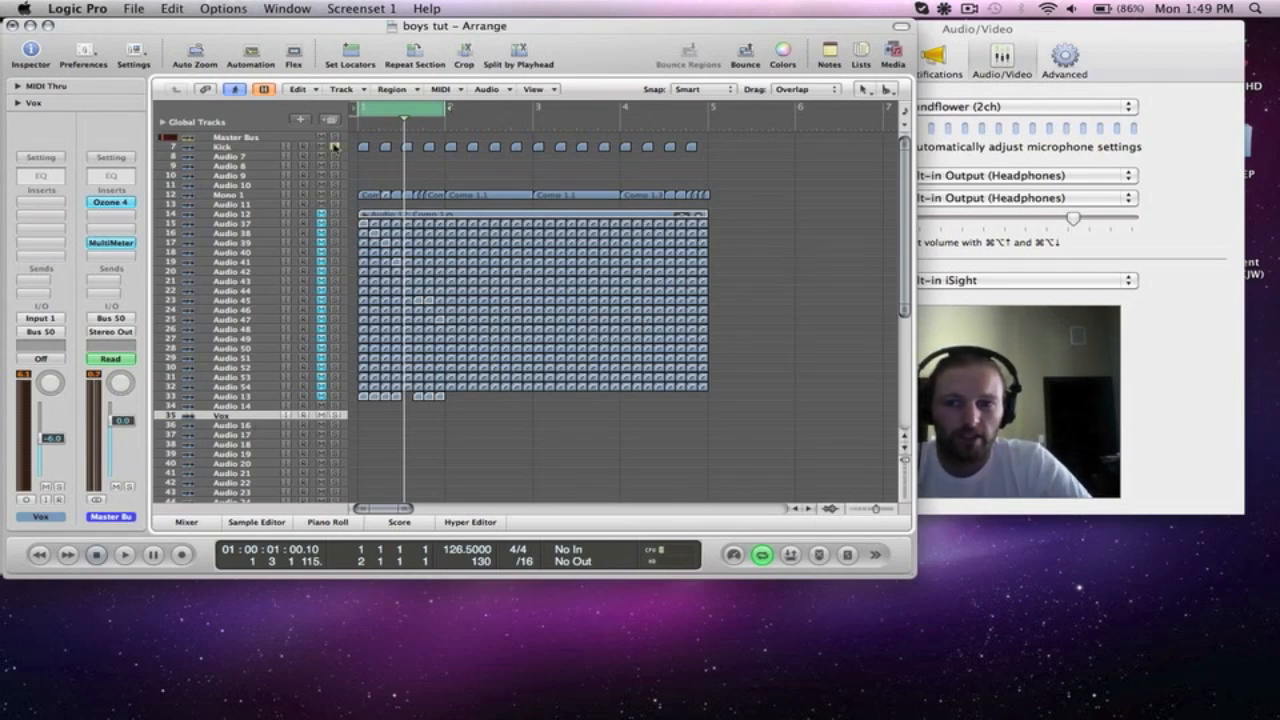
- Solo the Kick track and close Skype's Audio/Video preferences window
left_click(124, 554)
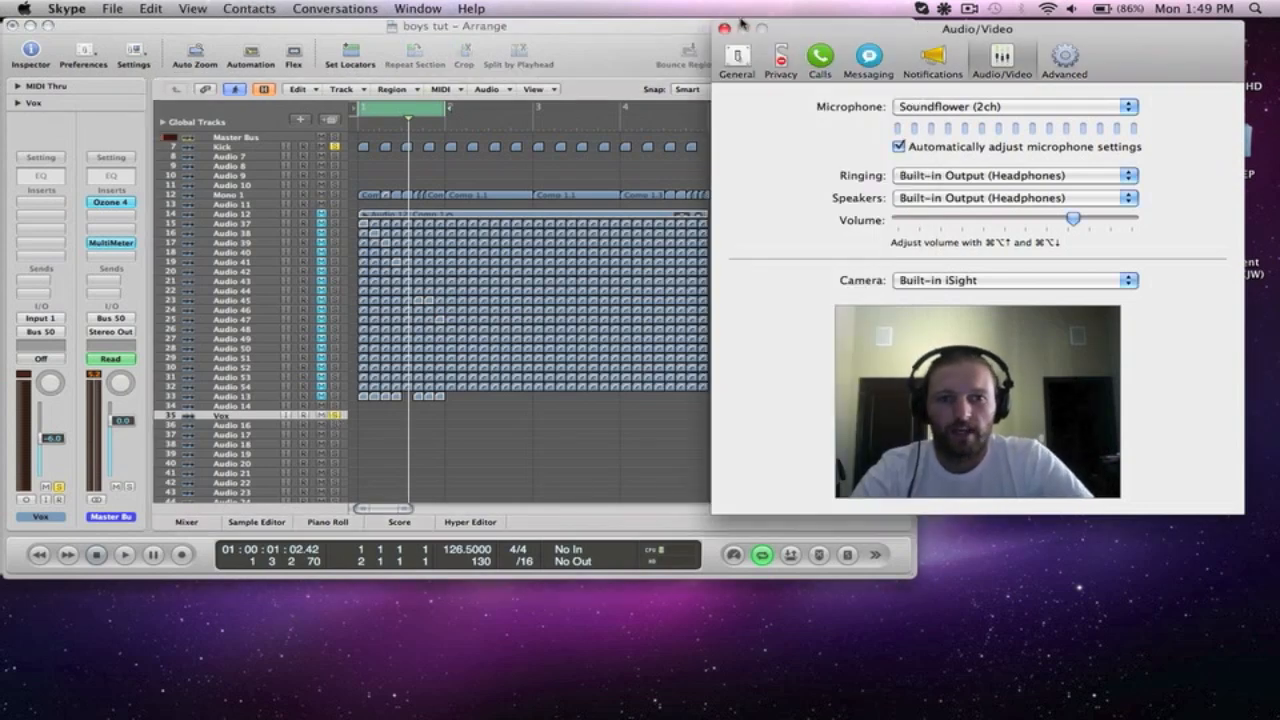
left_click(718, 28)
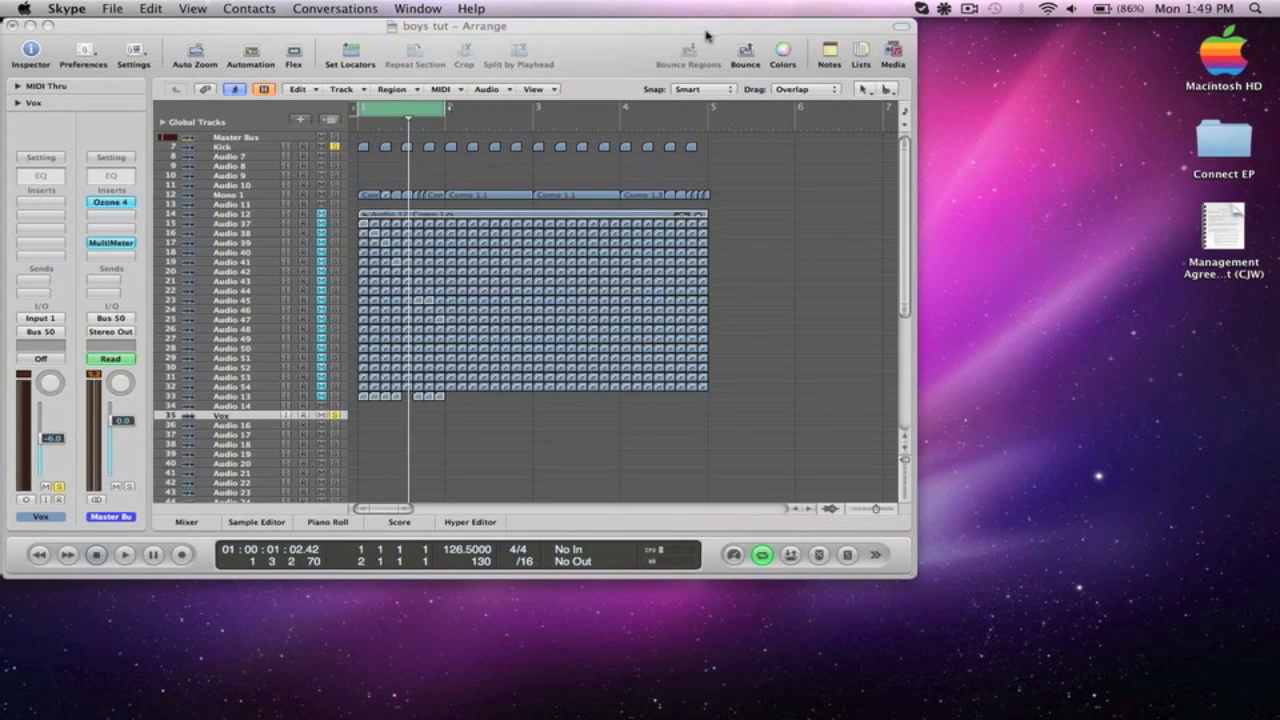